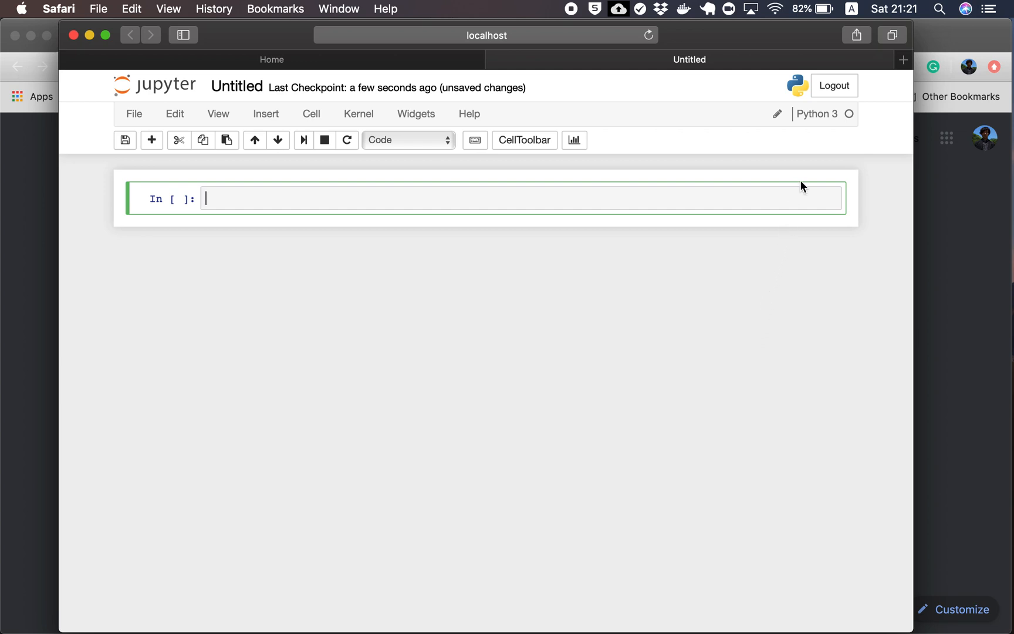
mouse_move(782, 129)
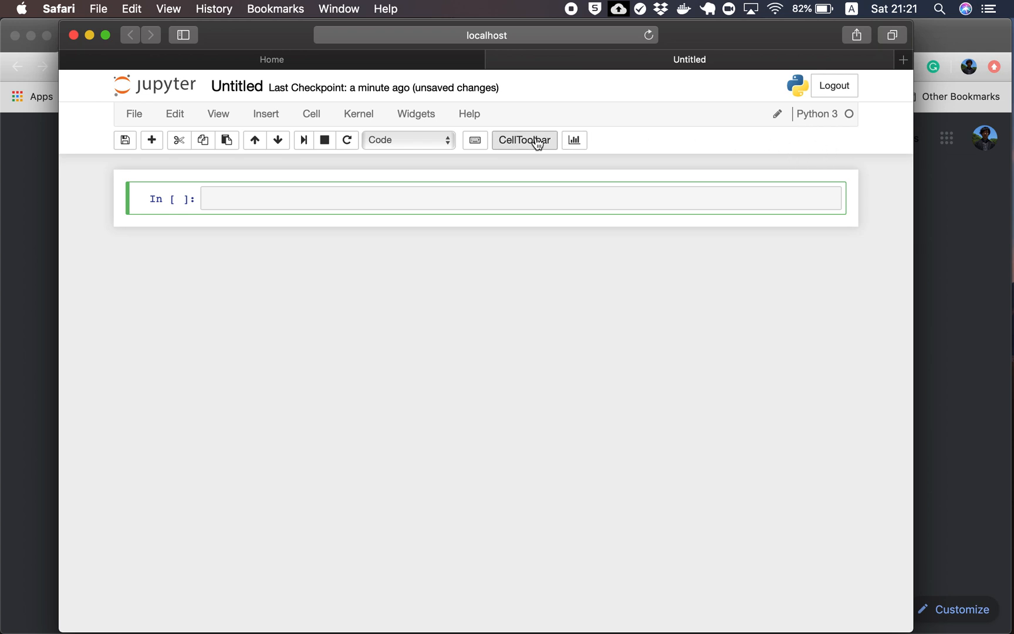
Leave the empty untitled notebook and open a blank new Chrome tab
left_click(271, 59)
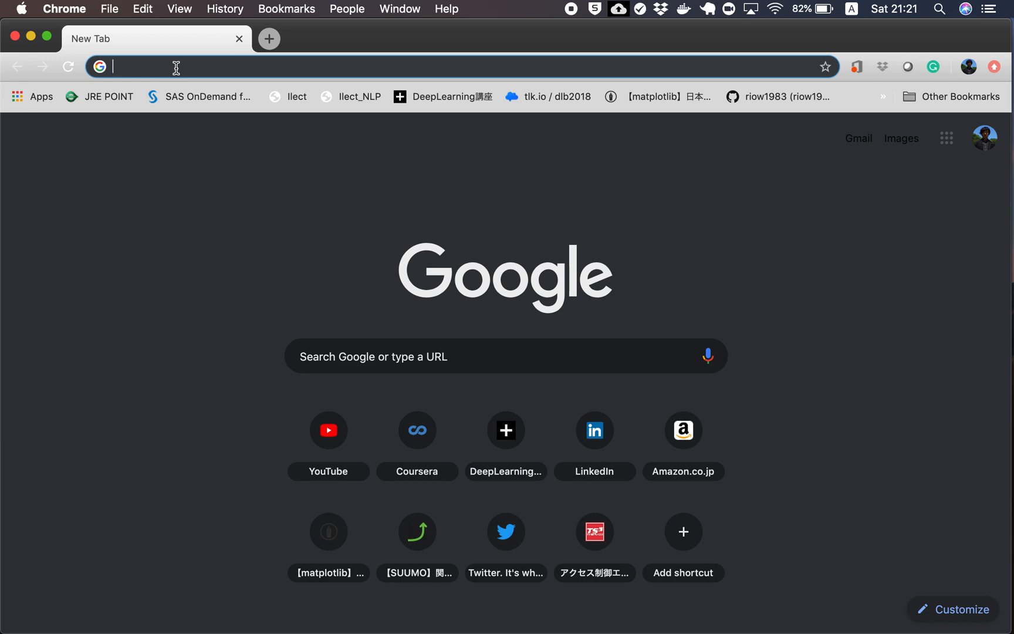
Search 'jupyter notebook ram' and open the Littlest JupyterHub memory-usage page
type("jupyer notebook")
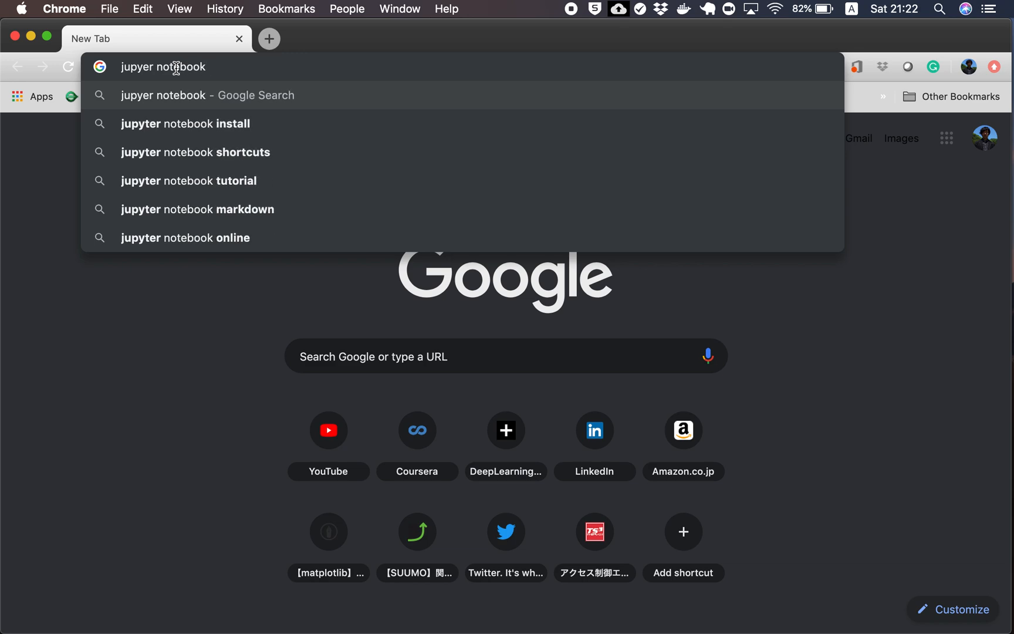
type("ram")
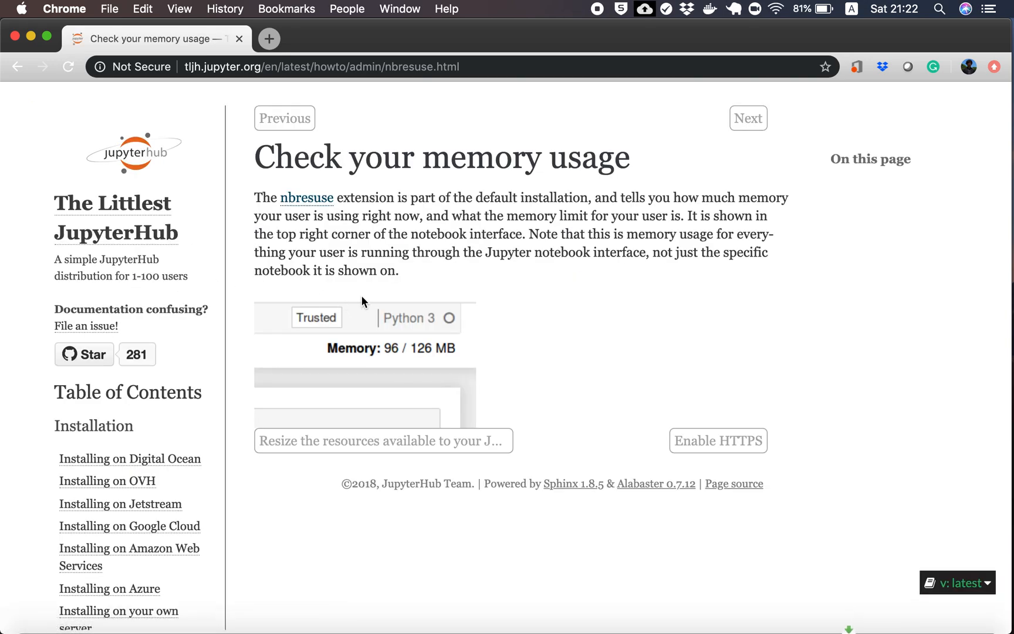
mouse_move(488, 327)
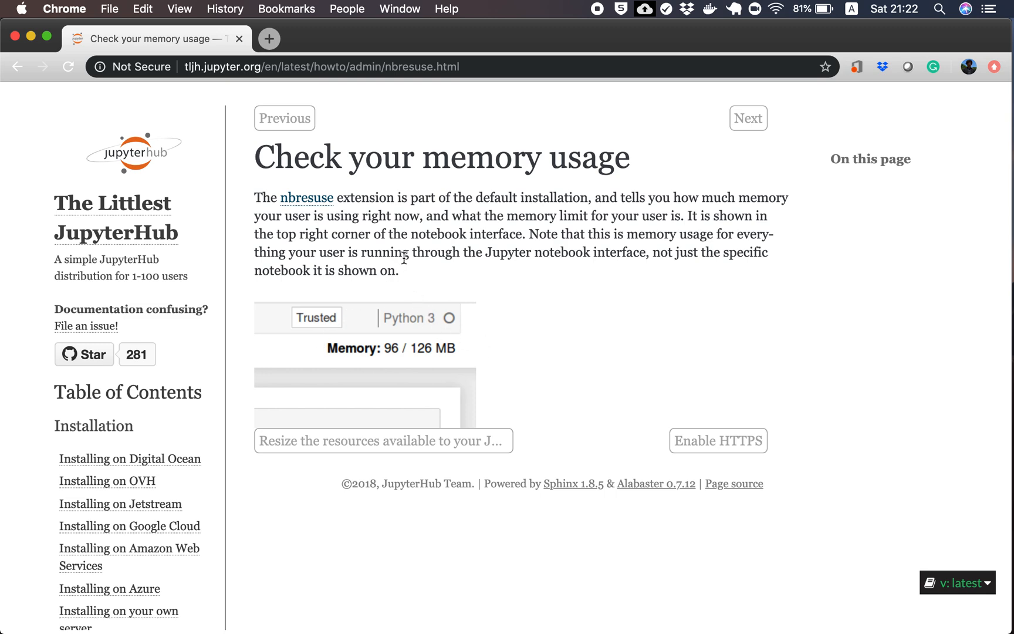
mouse_move(316, 211)
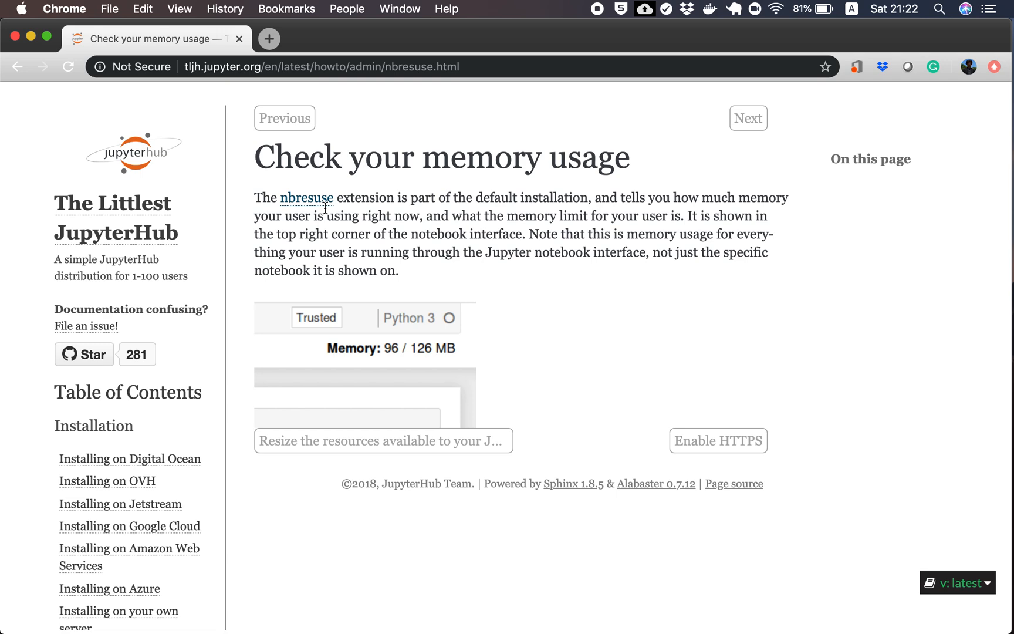
mouse_move(419, 358)
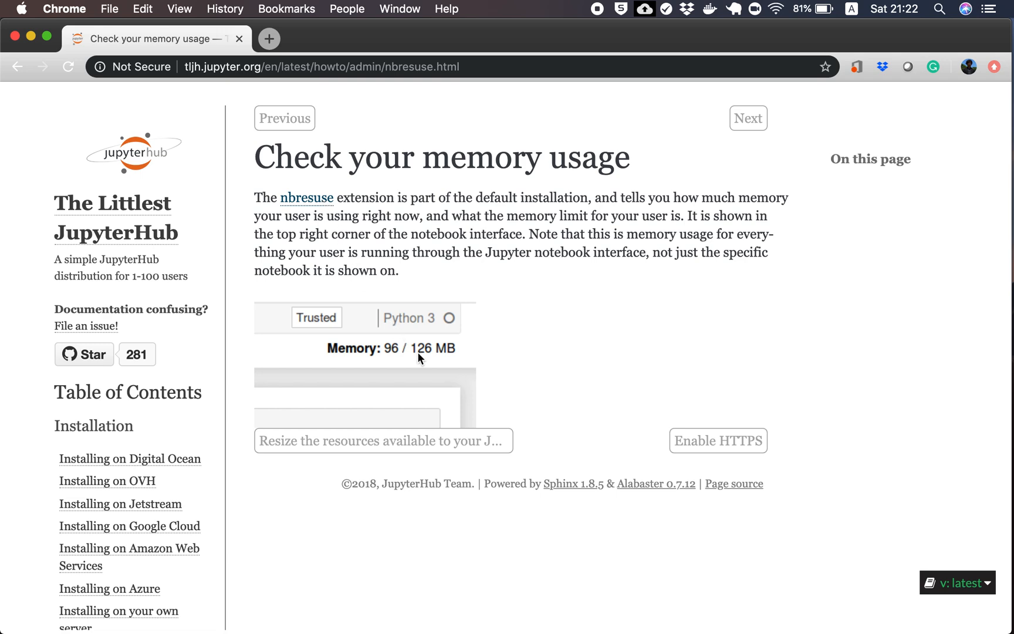
mouse_move(393, 368)
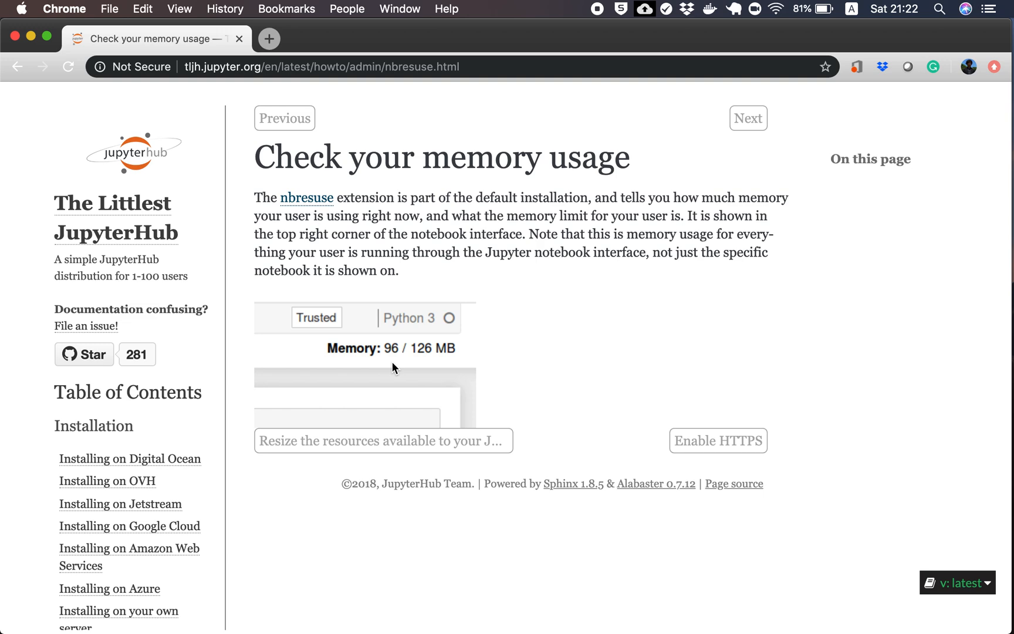
mouse_move(452, 341)
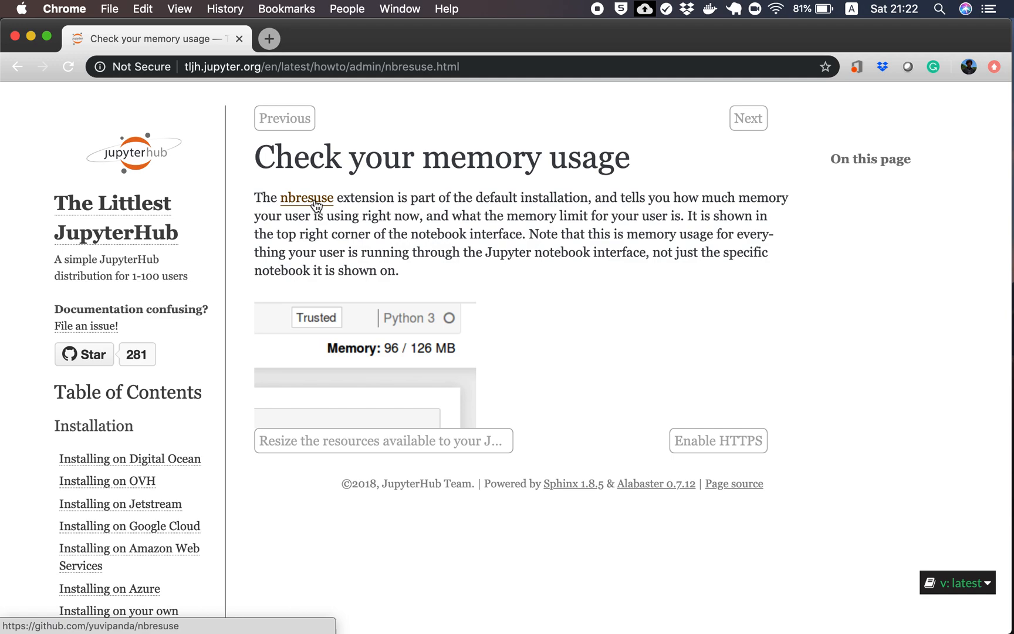
Open the nbresuse GitHub repository and scroll its README to Installation
left_click(306, 198)
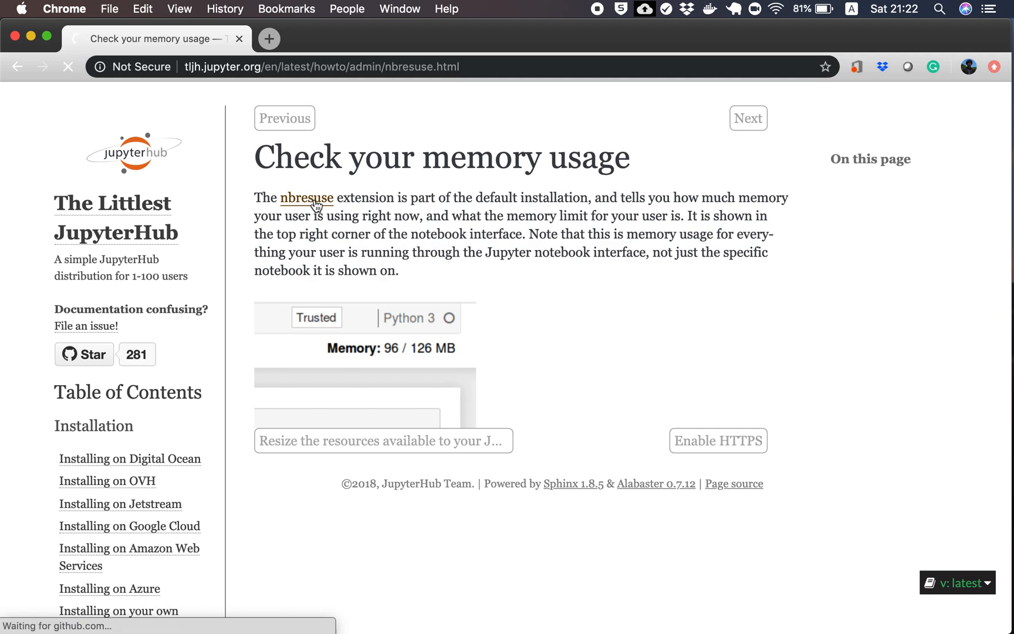
left_click(307, 198)
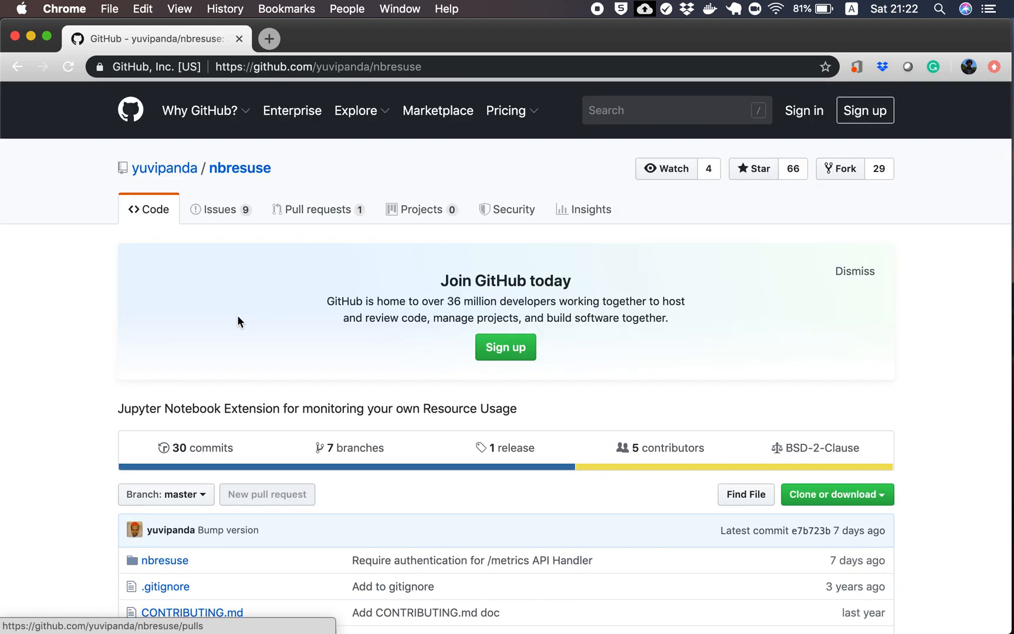
scroll("down", 3)
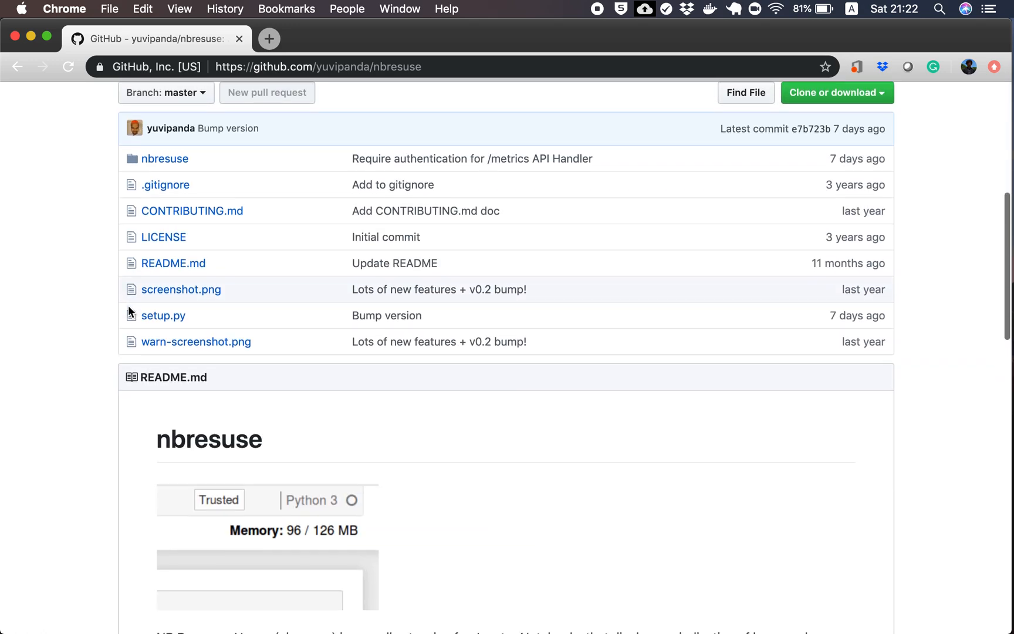
scroll("down", 3)
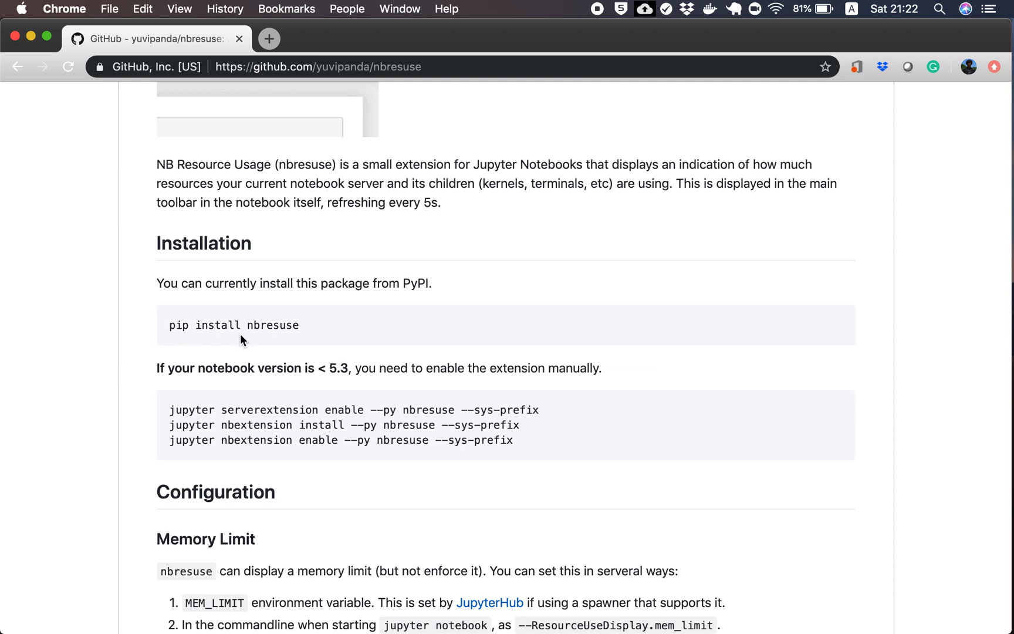
mouse_move(117, 115)
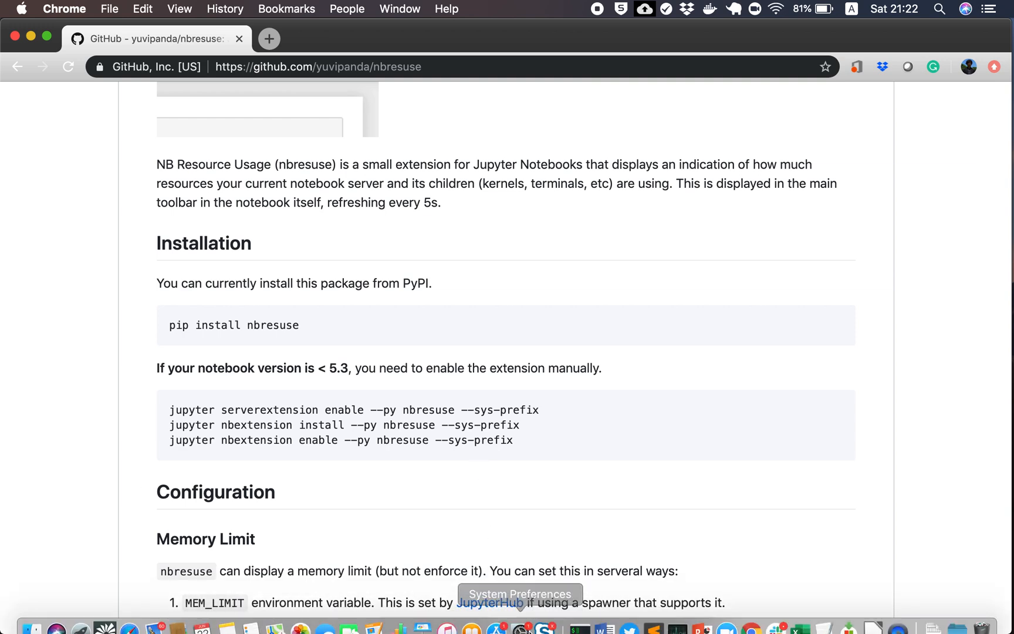
Bring iTerm2 forward, move it aside, and run 'pip install nbresuse'
left_click(579, 617)
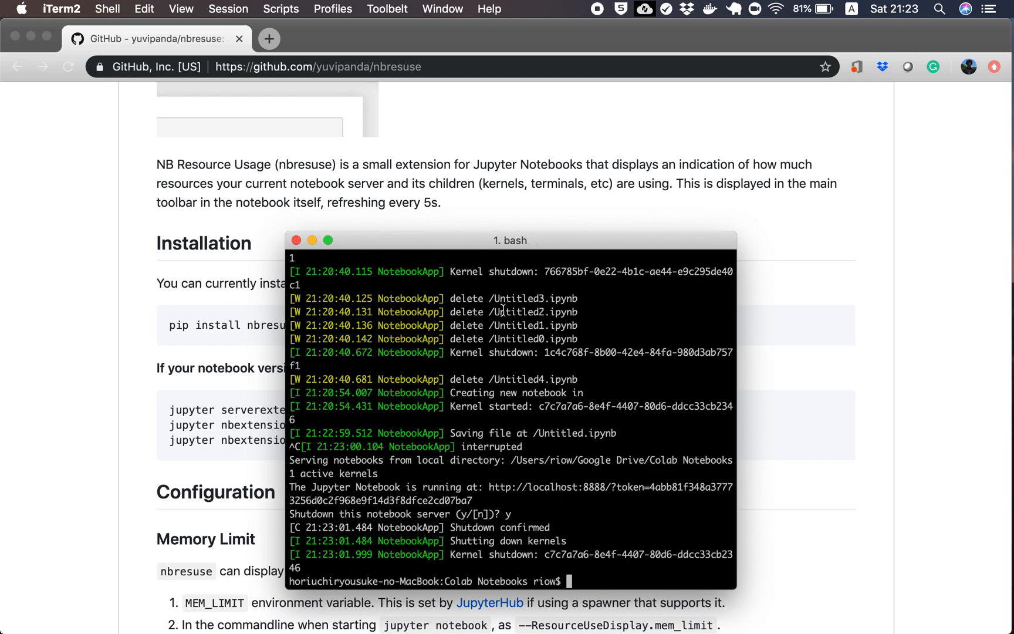
left_click_drag(511, 240, 577, 172)
type("pip install")
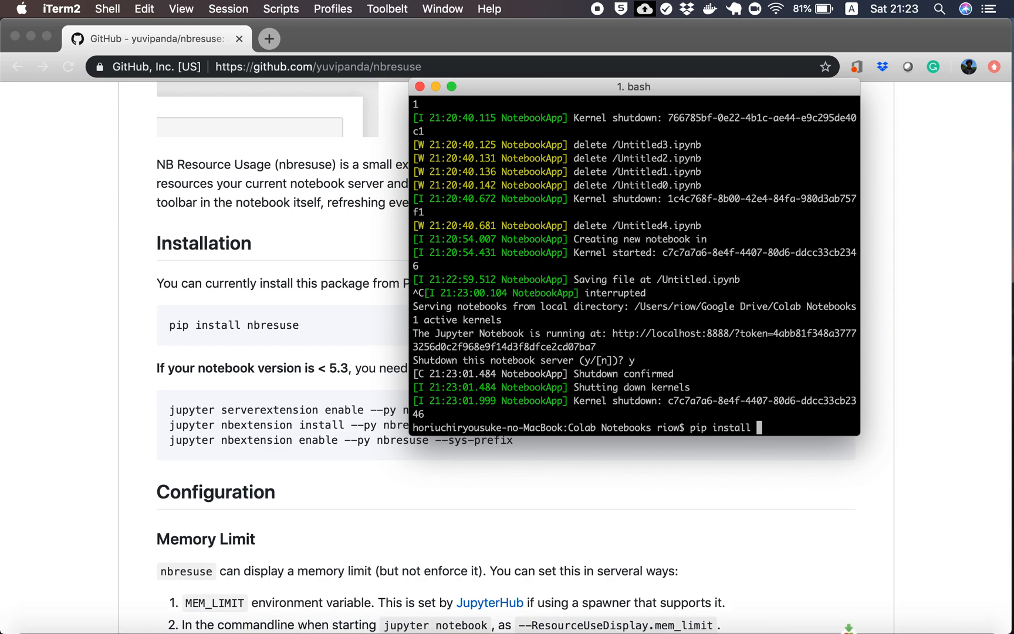
type("nbresuse")
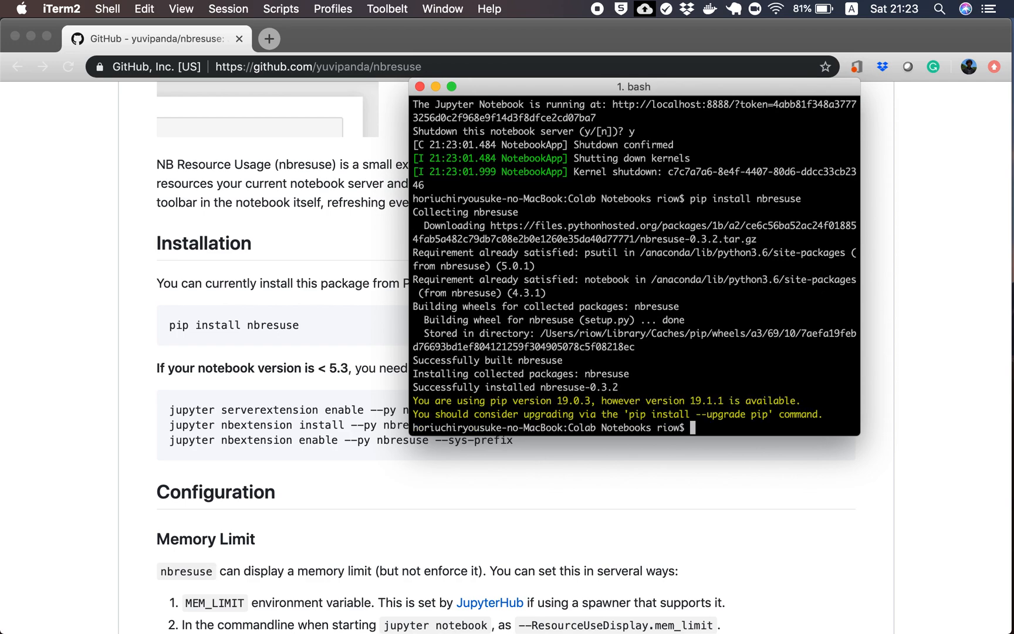
mouse_move(606, 70)
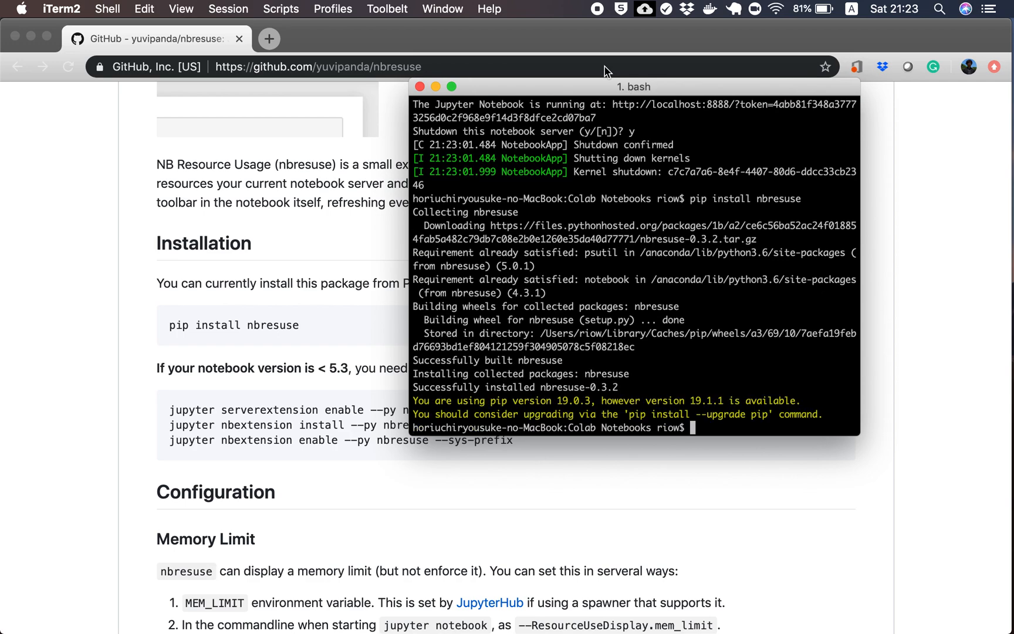
Reposition the terminal and relaunch the server with 'jupyter notebook'
left_click_drag(608, 86, 495, 117)
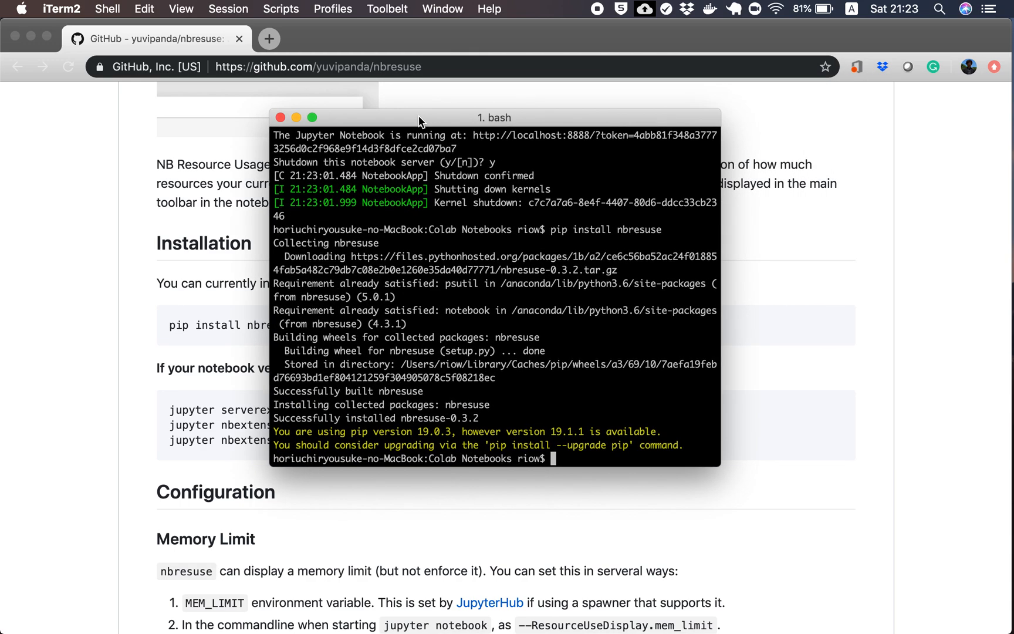
type("jup")
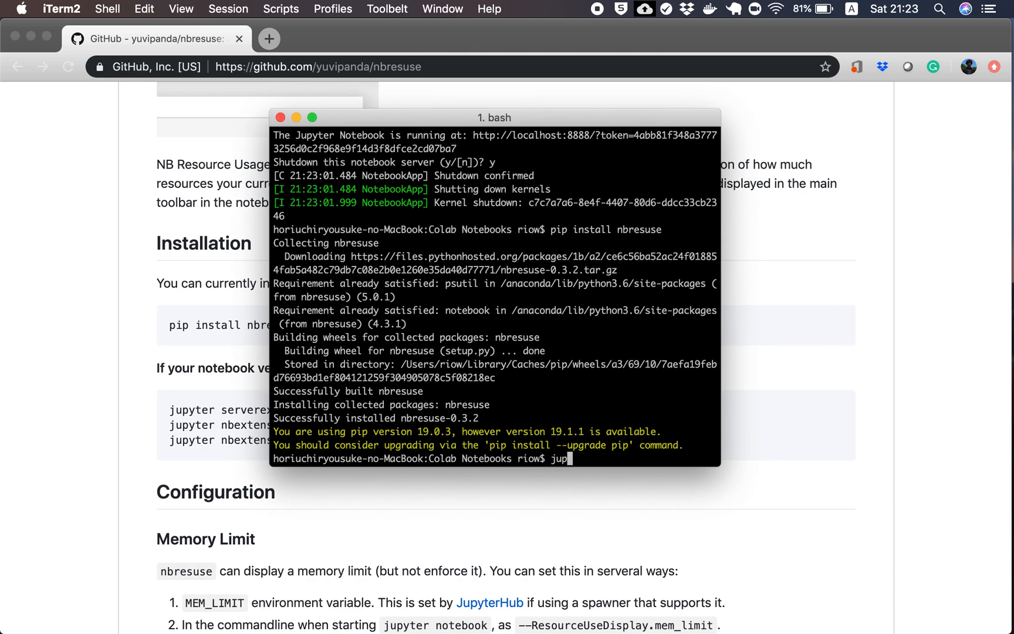
type("yter notebook")
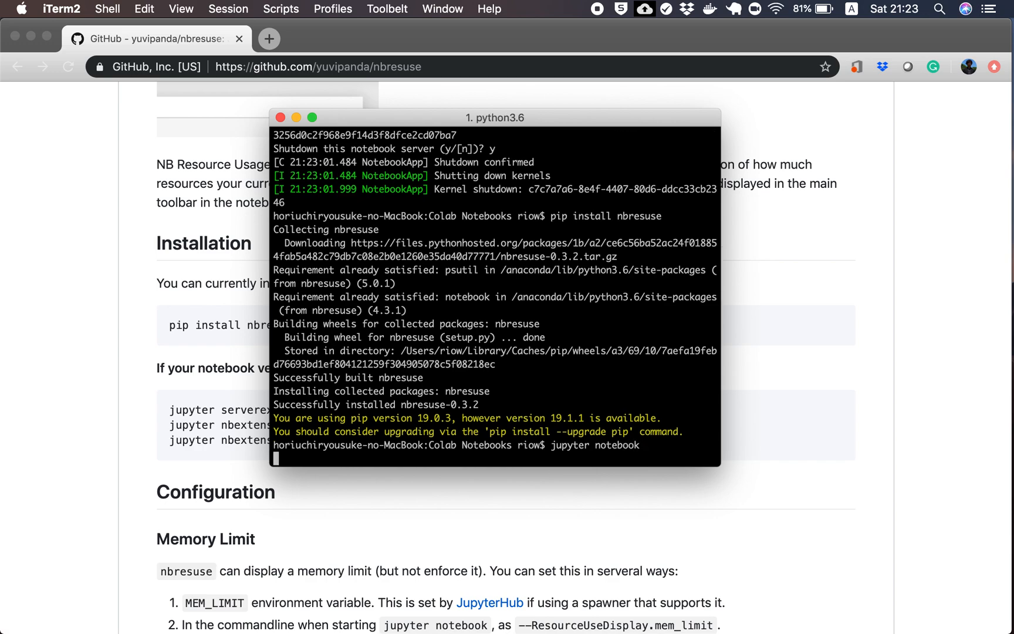
key("enter")
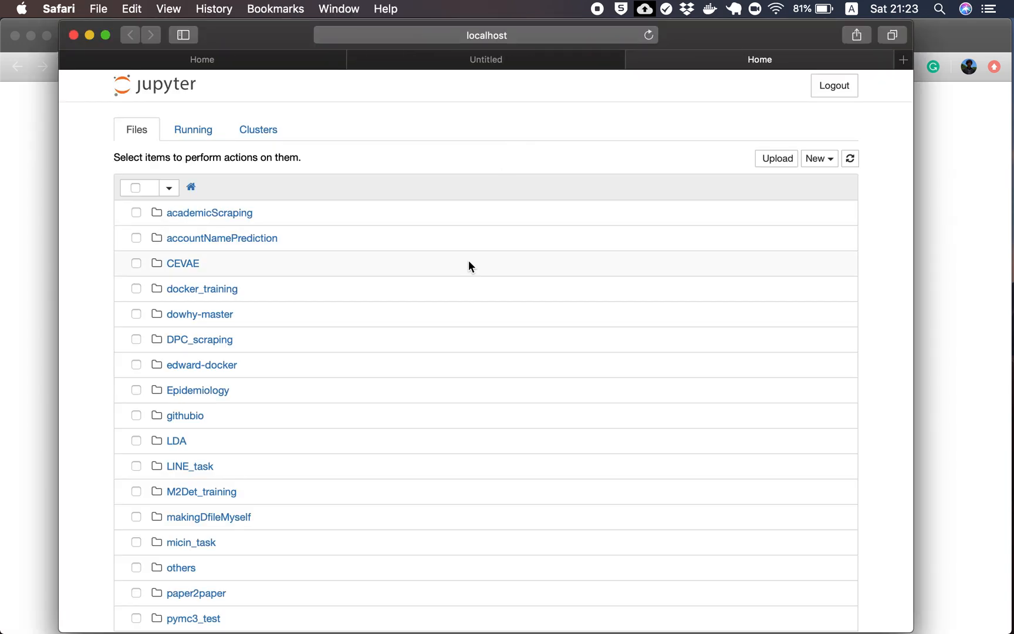
Check the reopened Untitled notebook for a Memory readout, then close it
scroll("down", 3)
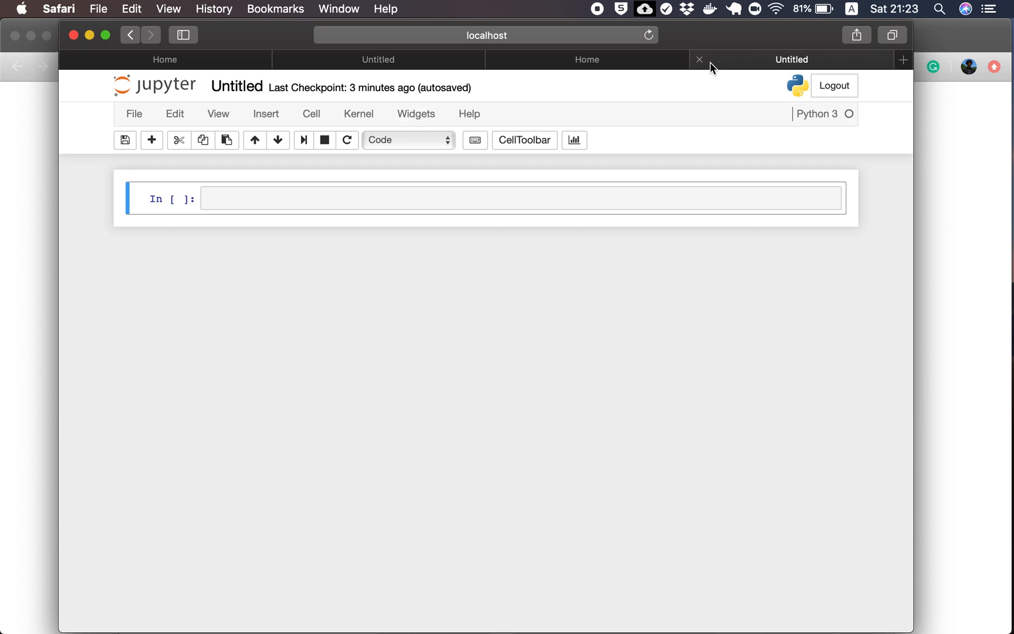
left_click(698, 59)
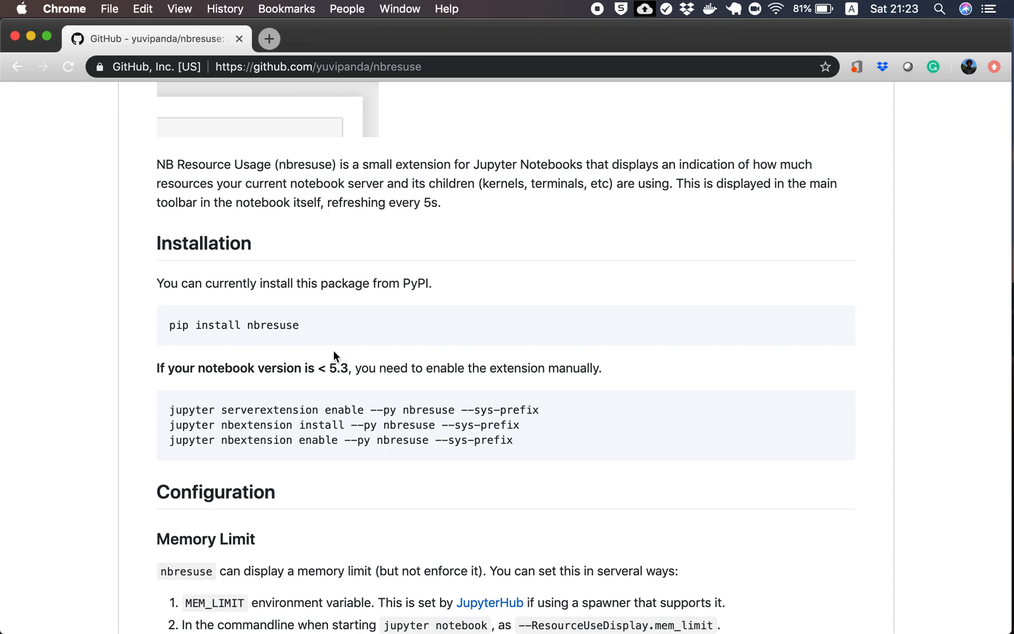
Scroll the nbresuse README to the manual enable commands
scroll("down", 3)
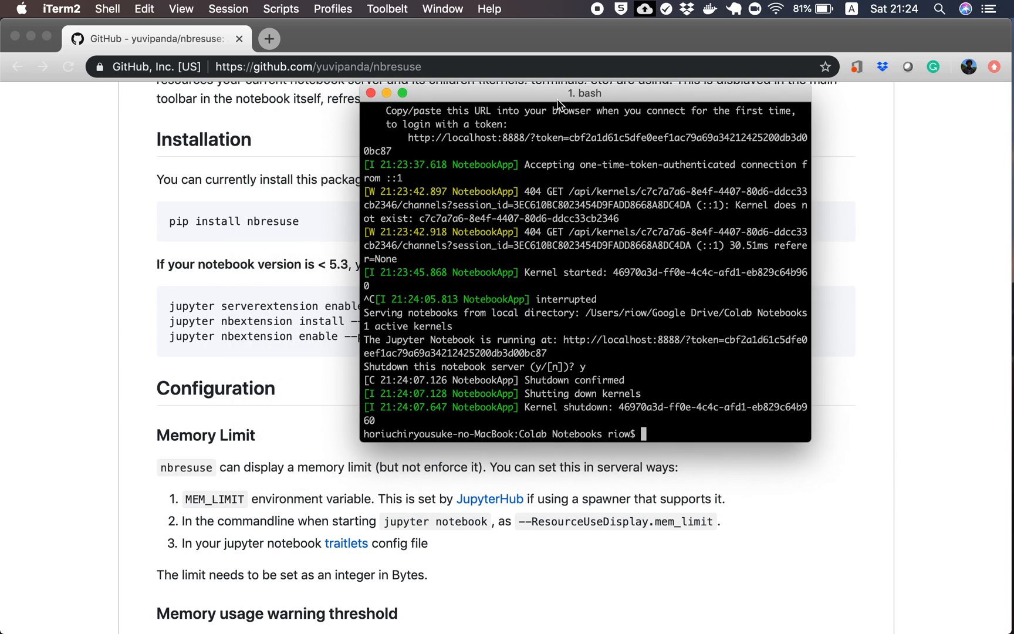
Run 'jupyter --version' (4.2.1) and place the terminal beside the enable commands
type("jupyter --version")
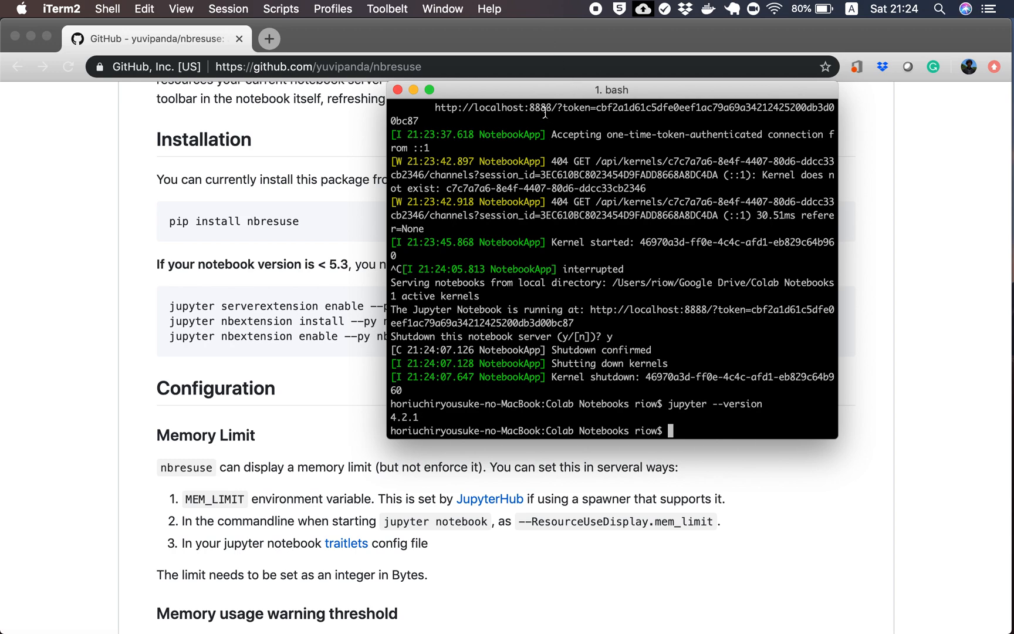
left_click_drag(611, 89, 672, 125)
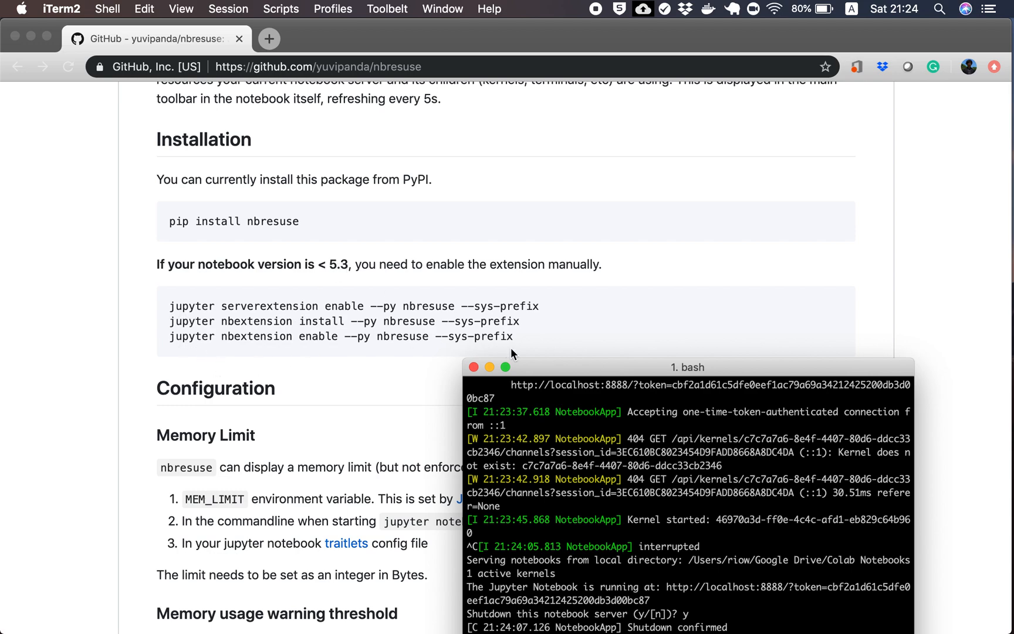
left_click_drag(687, 367, 781, 141)
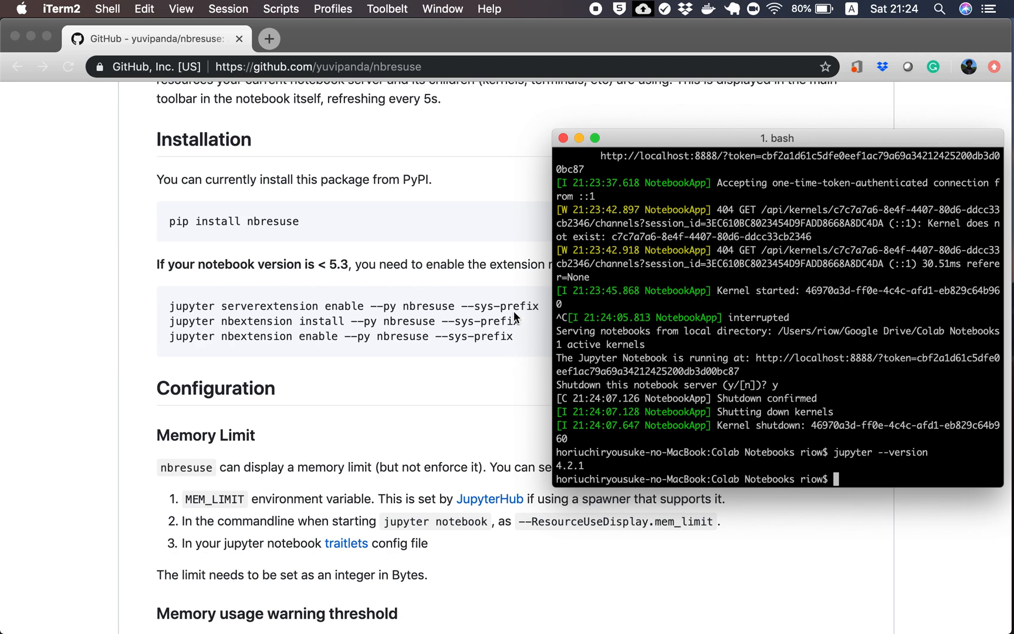
type("c")
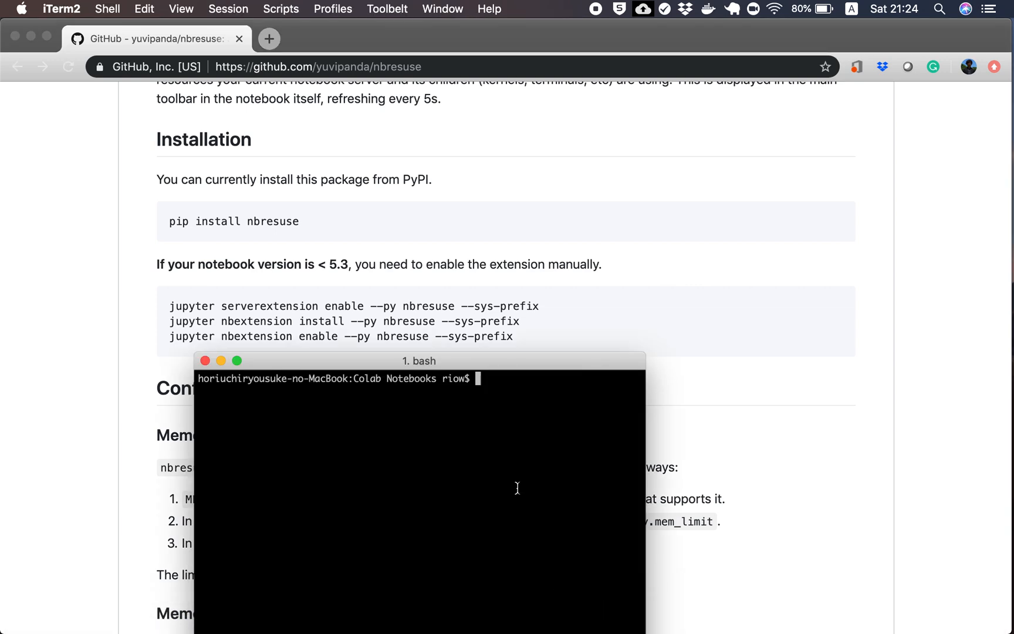
Run 'jupyter serverextension enable --py nbresuse --sys-prefix' in iTerm2
type("jupyter")
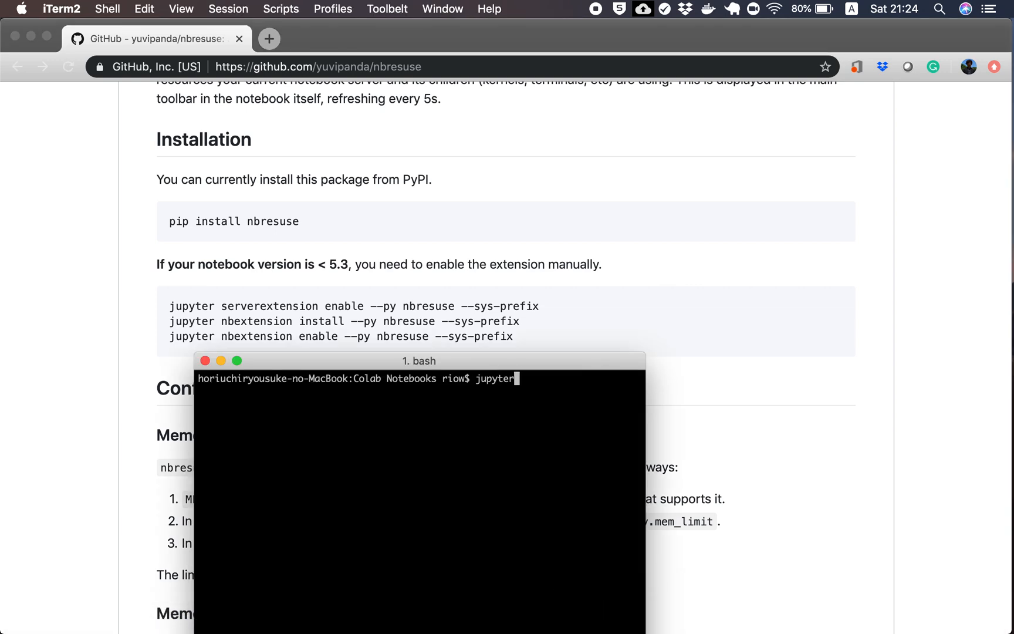
type("server")
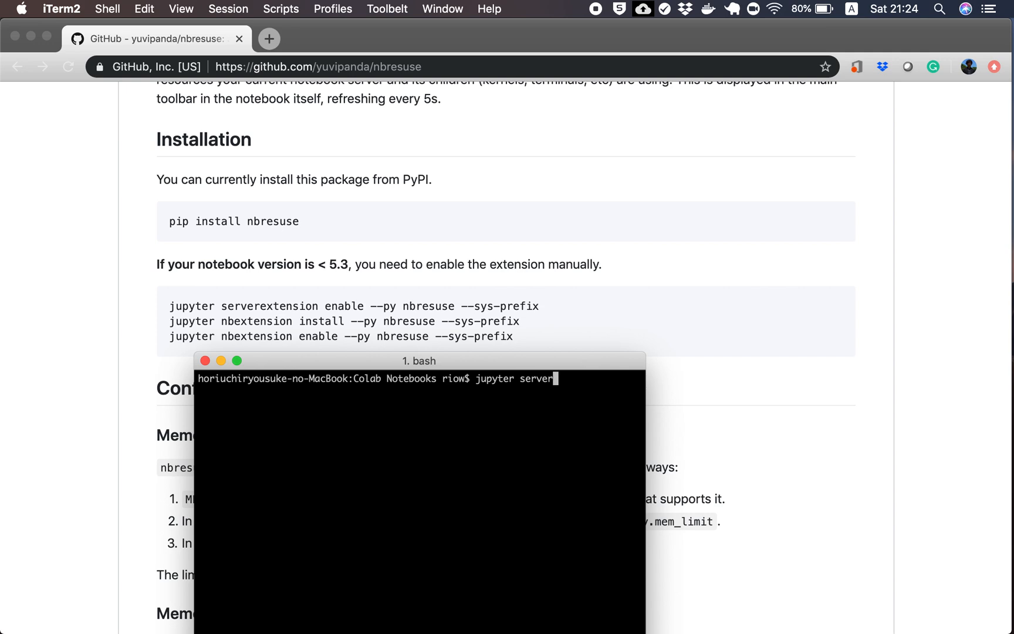
type("extension")
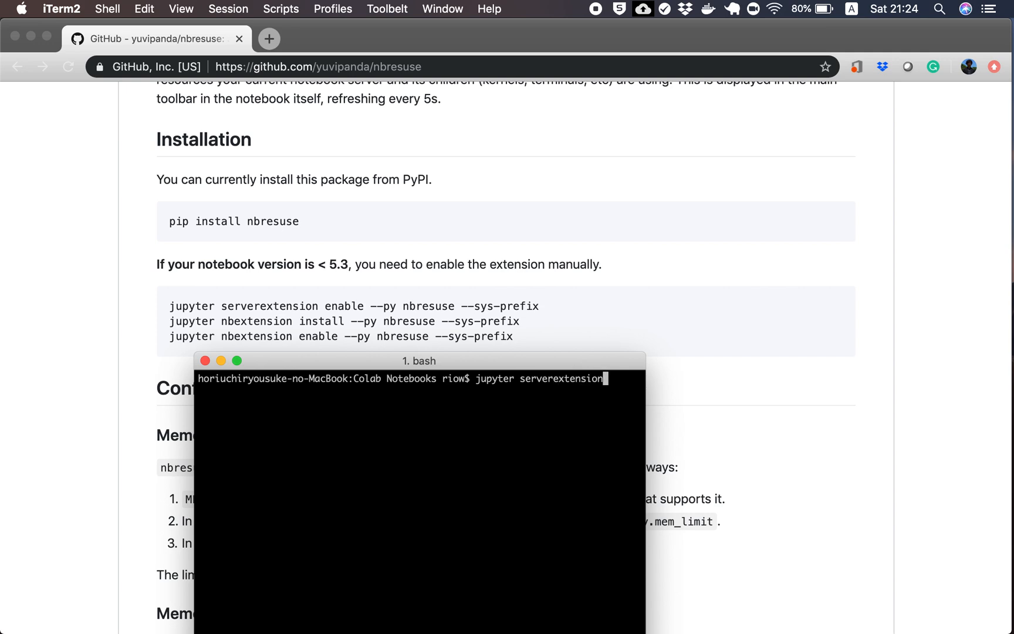
type("enable")
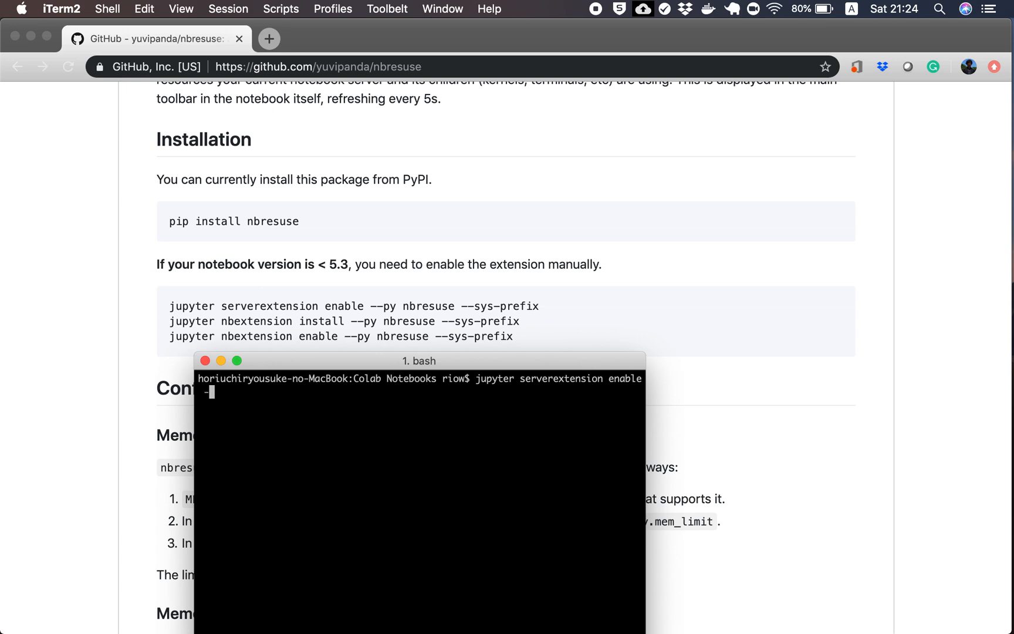
type("--py")
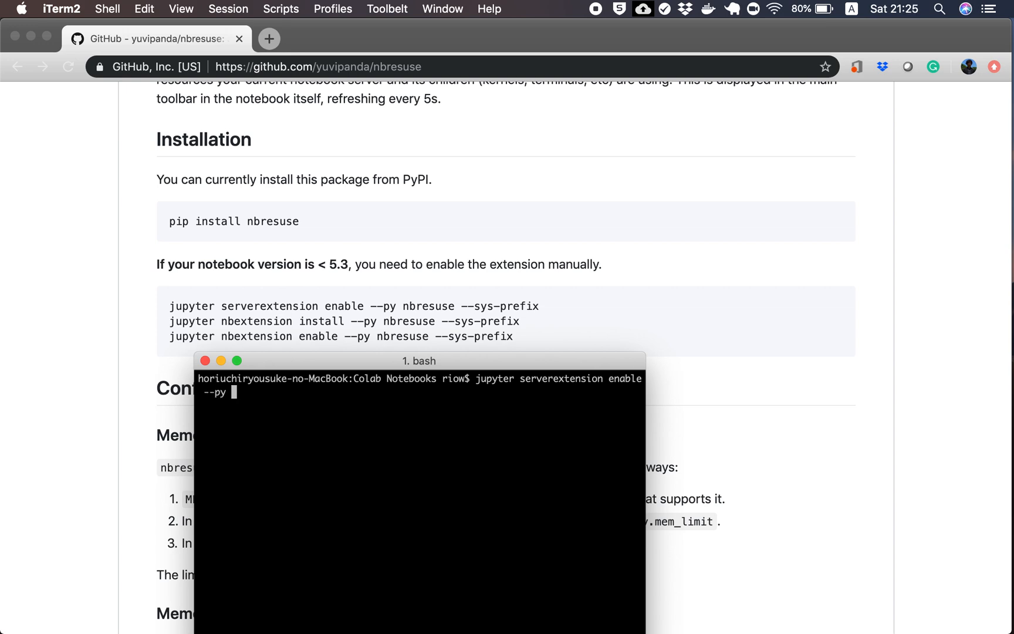
type("nbresuse --sys")
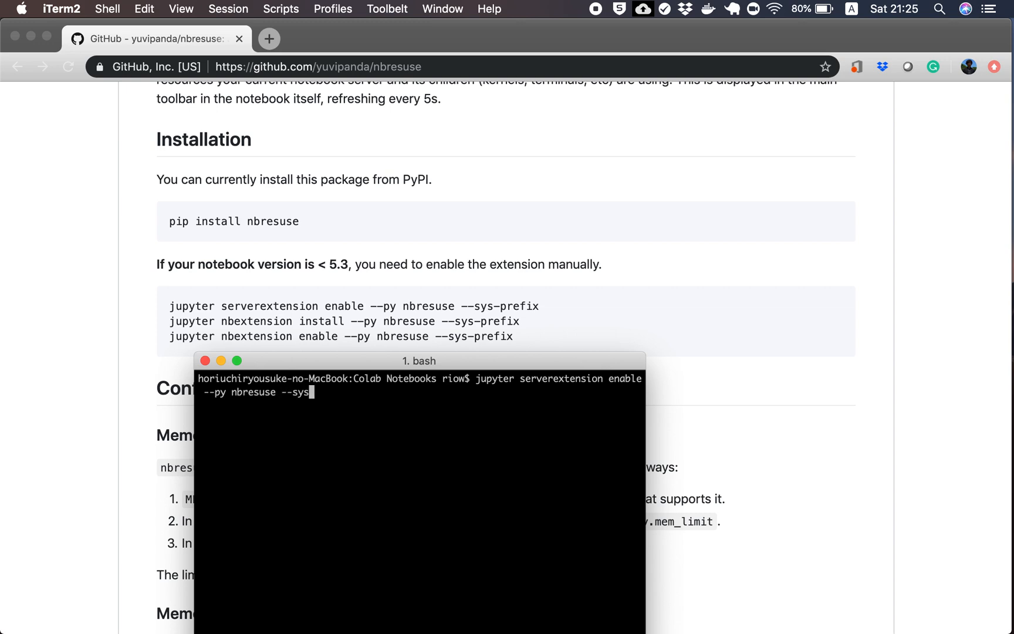
type("-prefix")
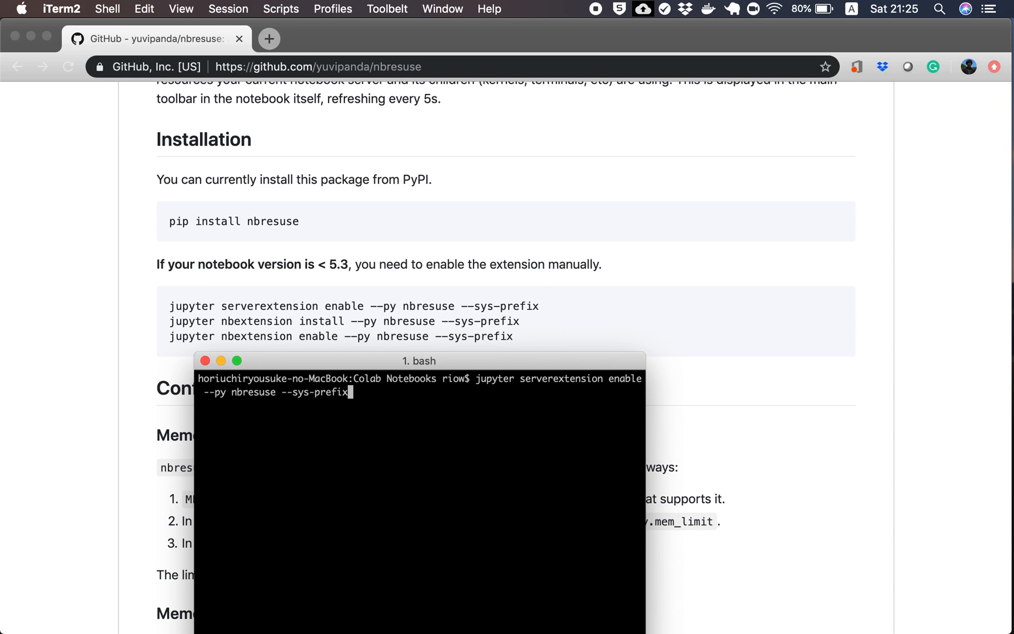
key("Return")
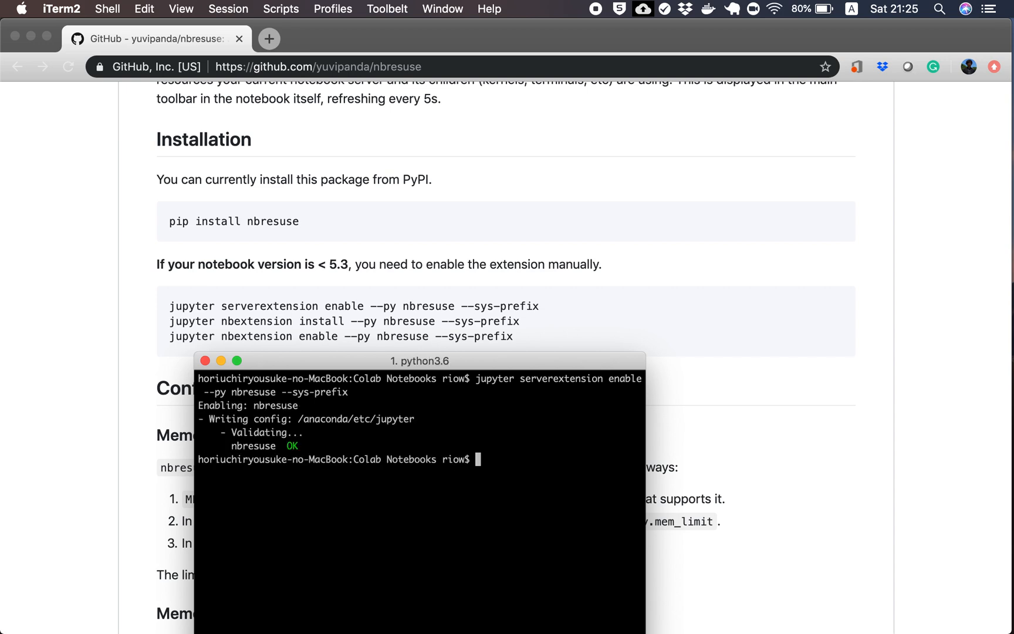
Run 'jupyter nbextension install --py nbresuse --sys-prefix', then begin the next jupyter command
type("j")
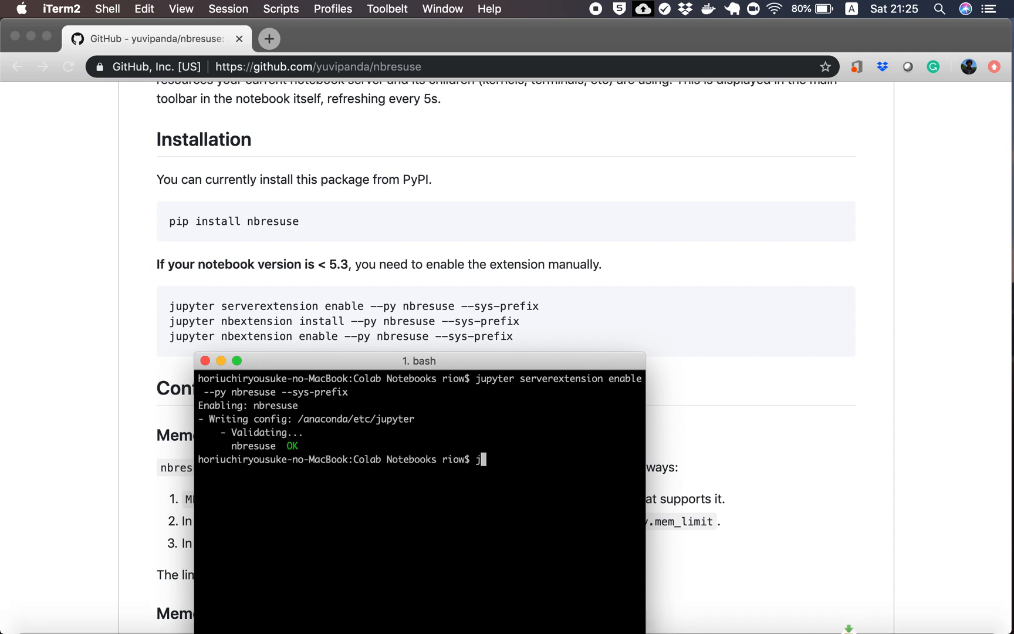
type("upyter")
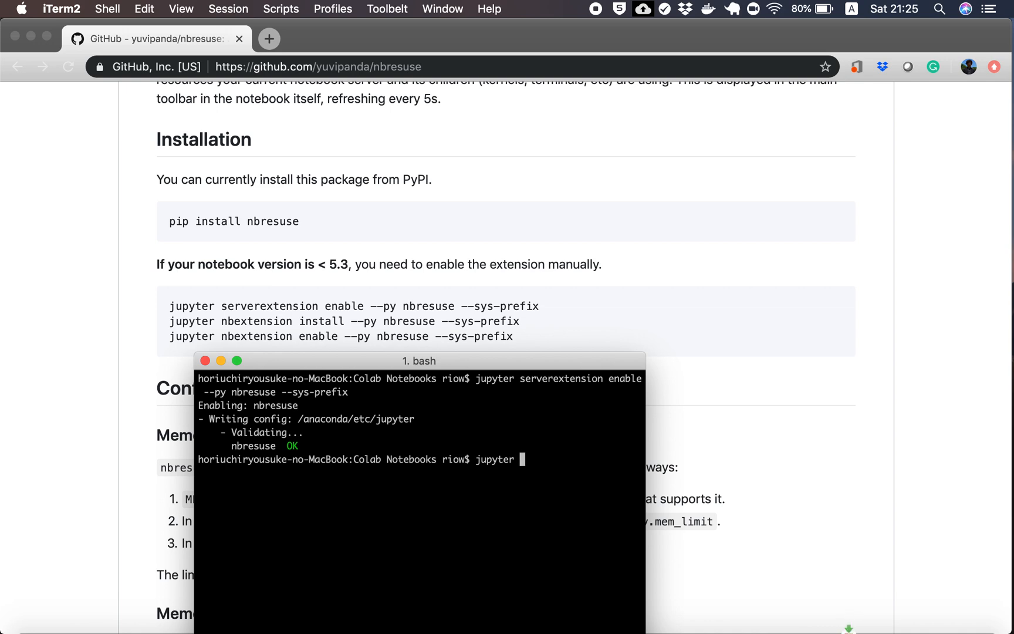
type("nbextension i")
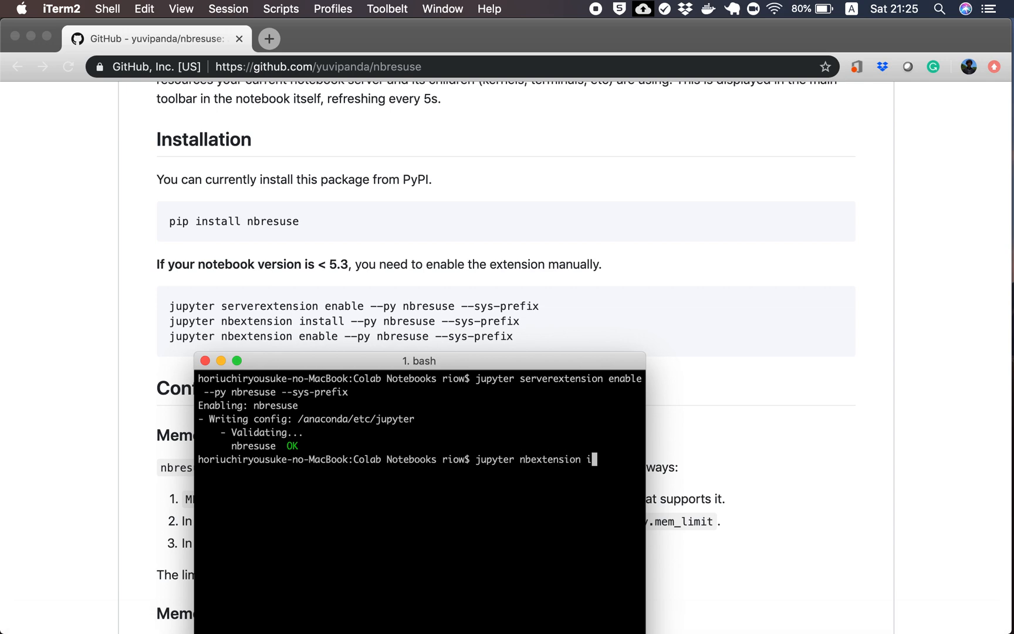
type("nstall --py")
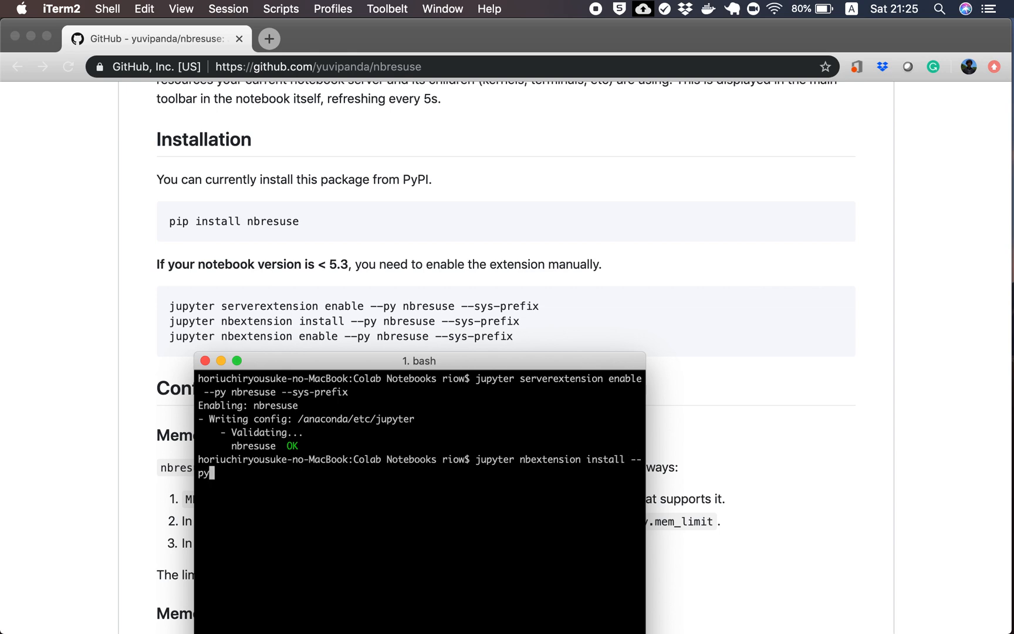
type("nb")
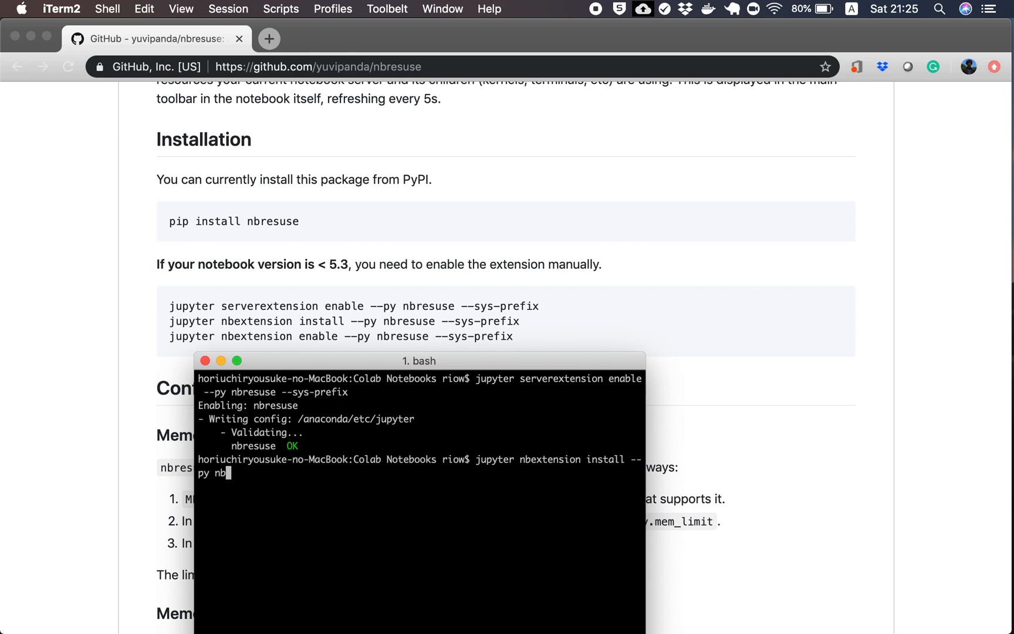
type("resuse")
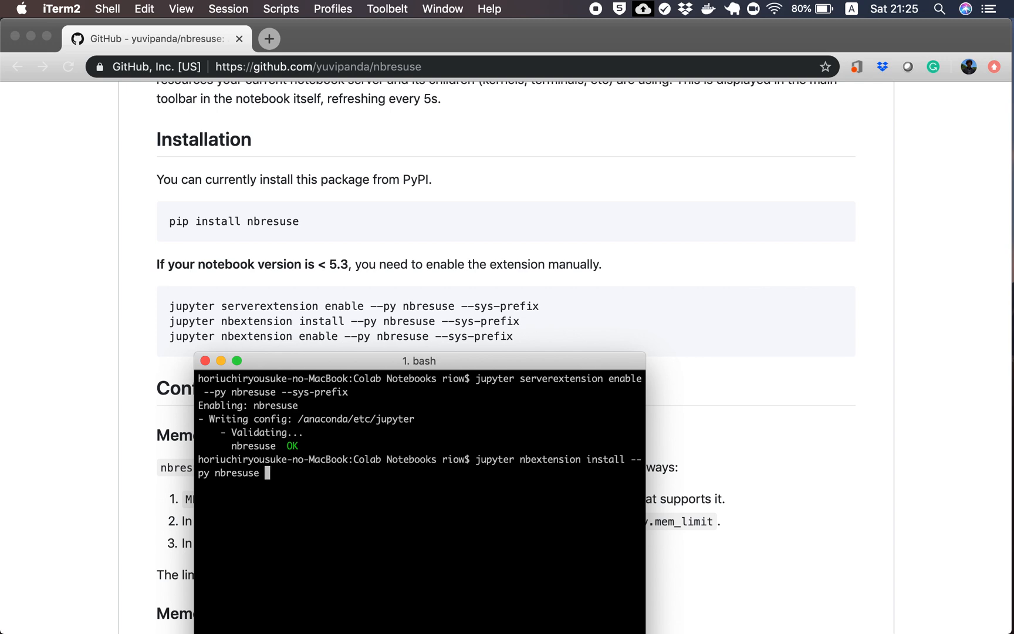
type("-sys-prefix")
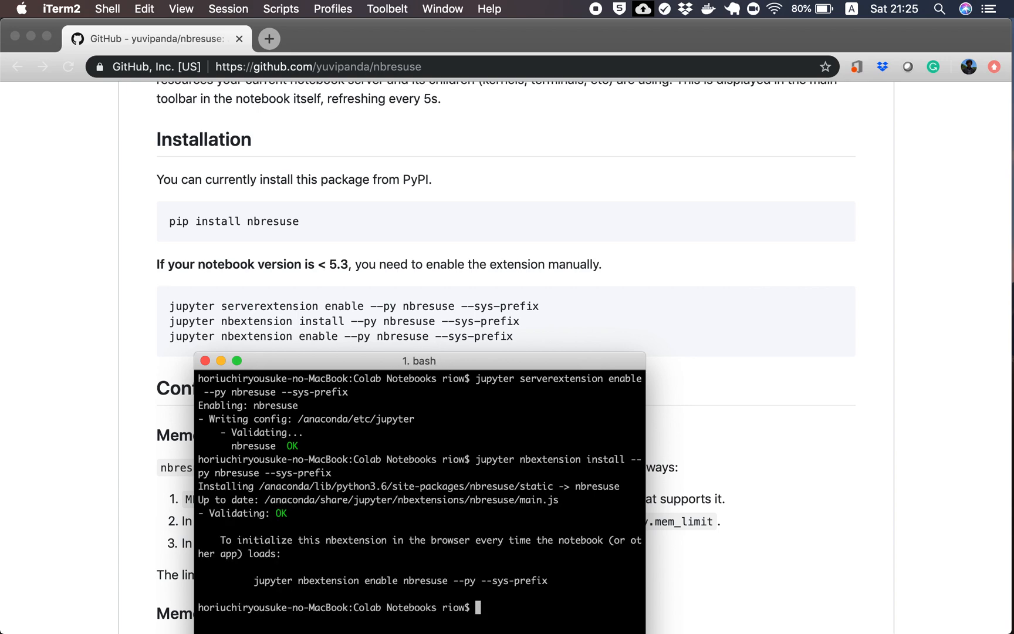
type("jupye")
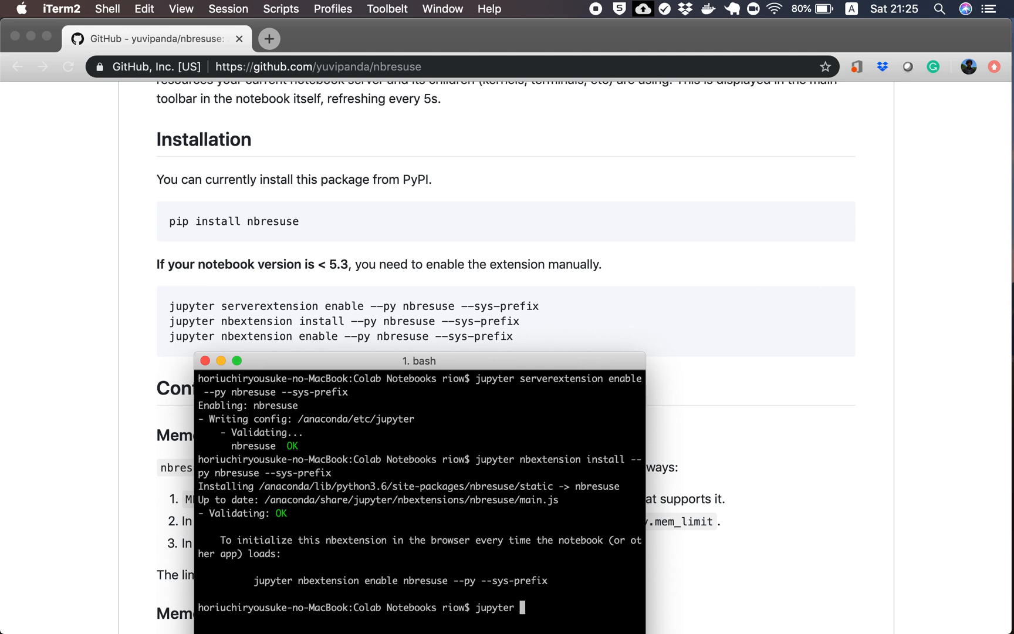
Run 'jupyter nbextension enable --py nbresuse --sys-prefix' in iTerm2, correcting a typo
type("nbextension enable")
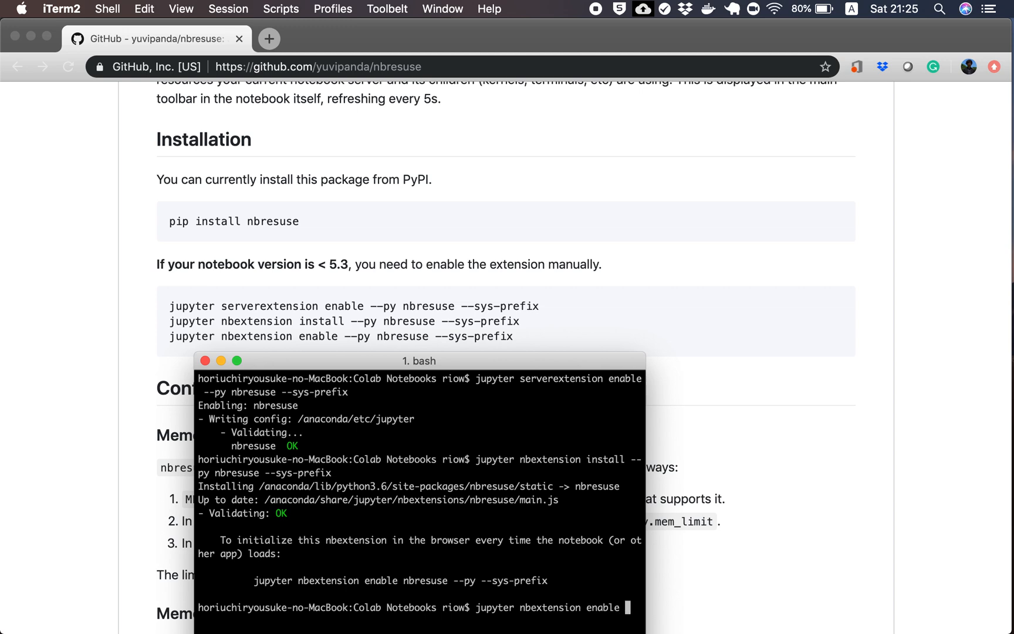
type("--py")
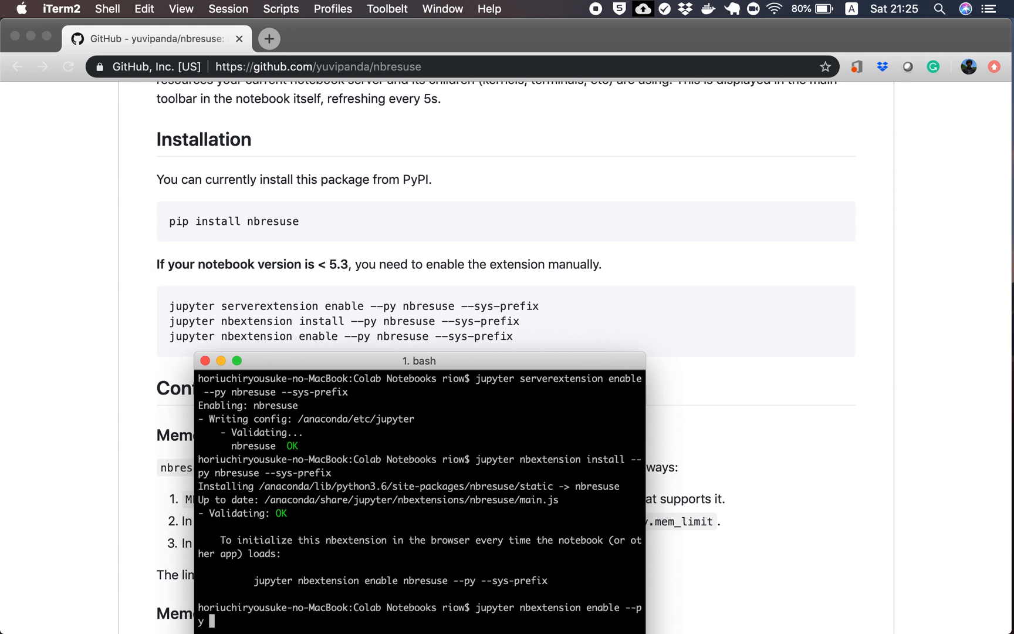
type("nbresuse --sy")
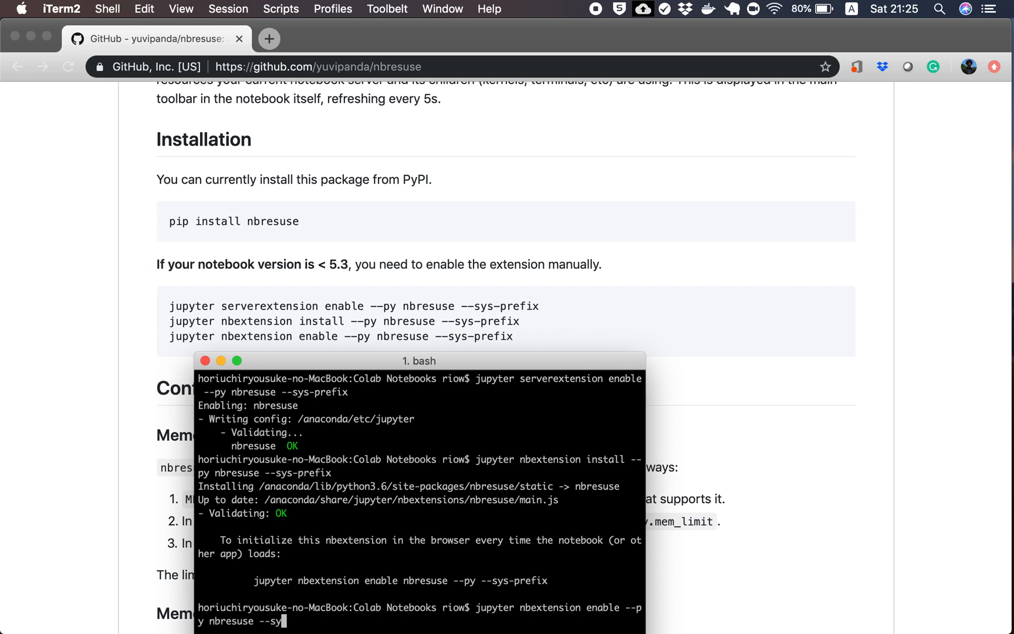
type("sp")
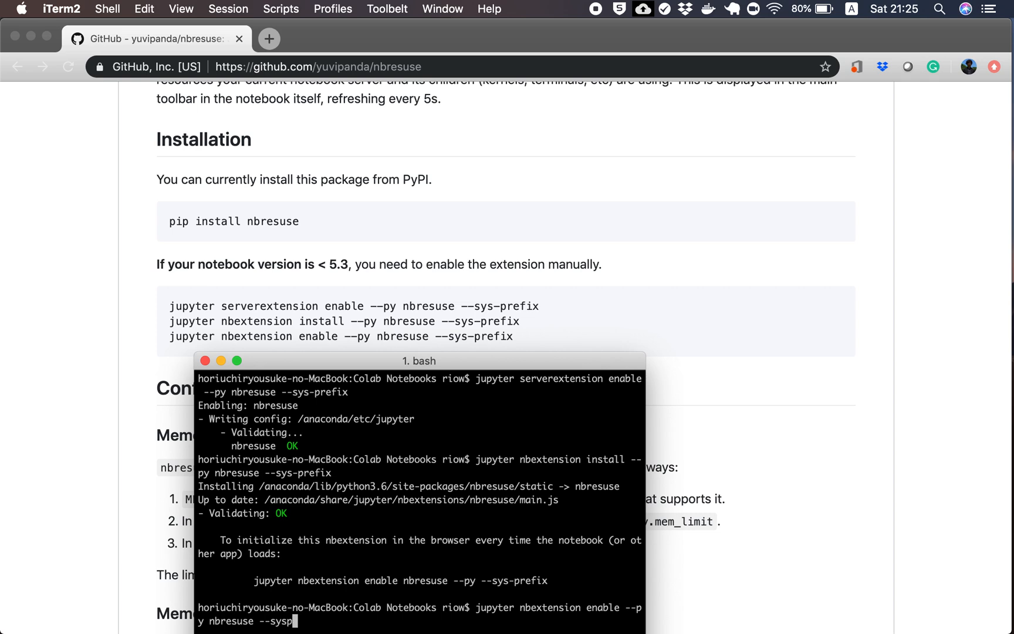
key("Backspace")
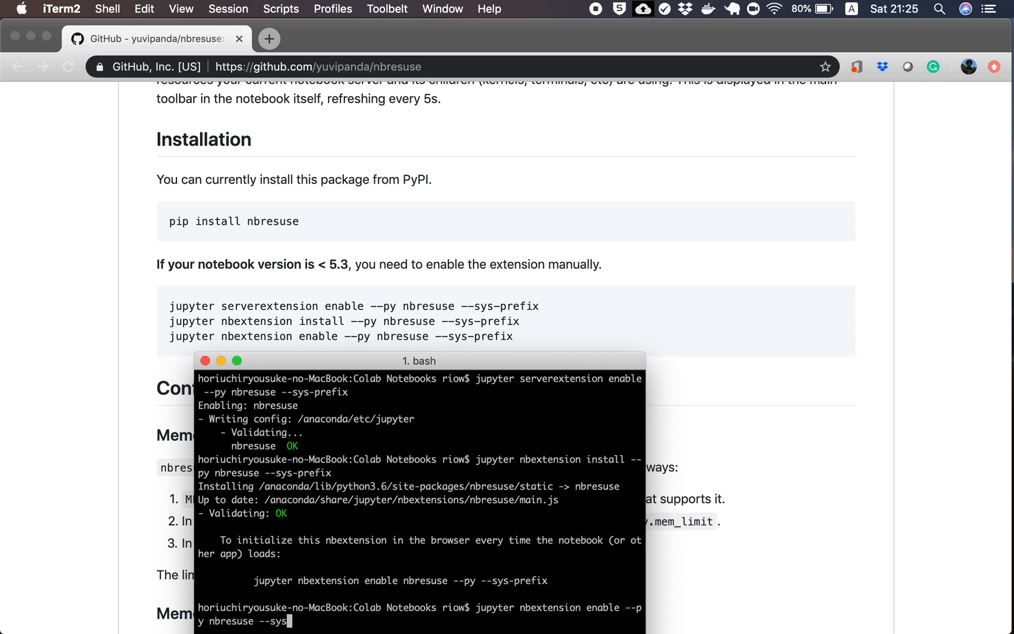
type("-prefix")
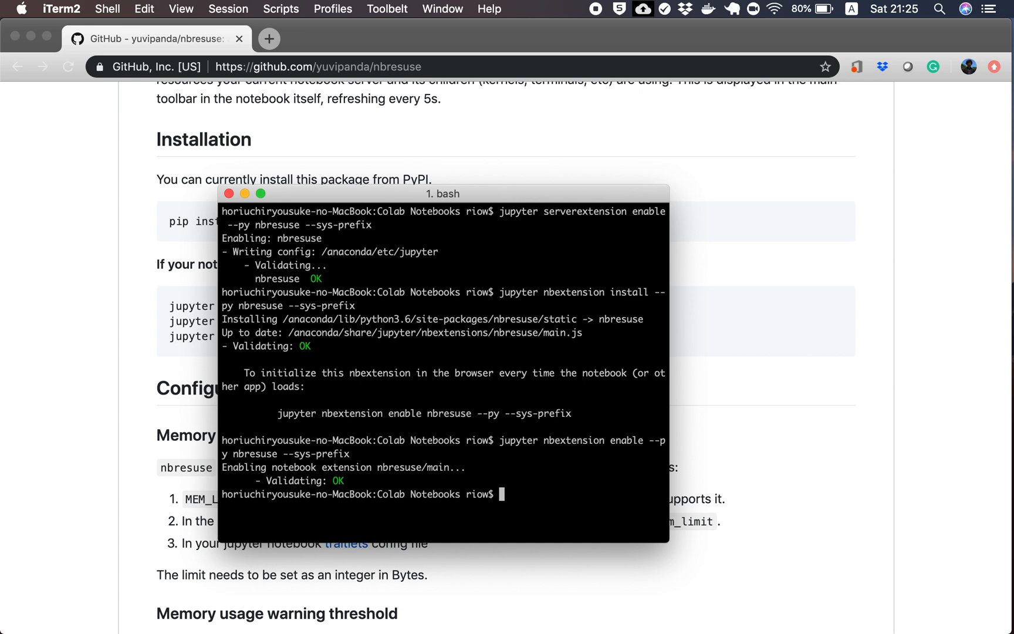
Run 'jupyter notebook' in iTerm2 to open the file browser in Safari
type("jupyter")
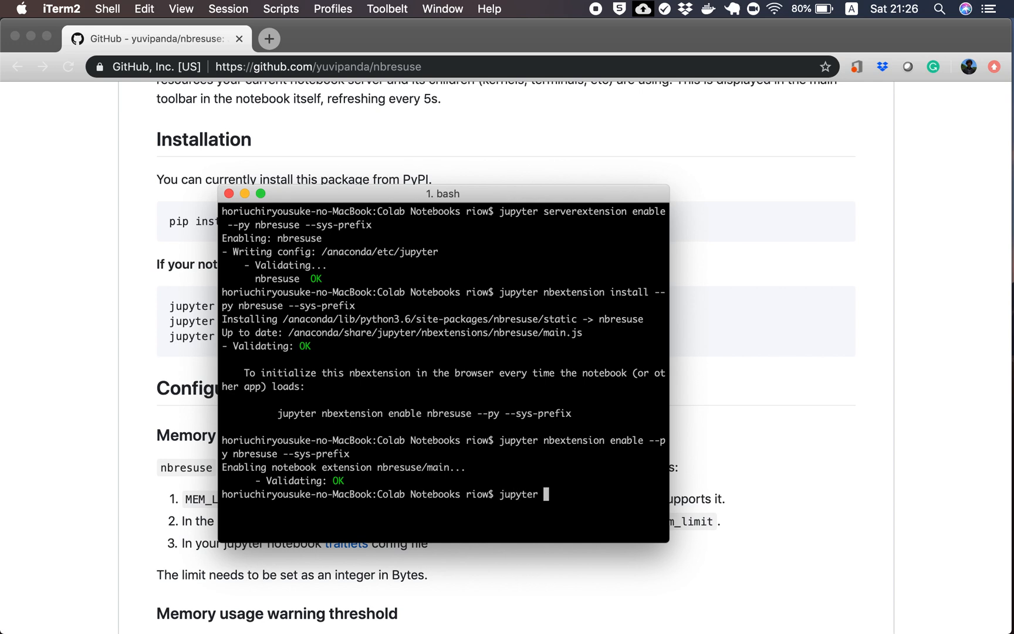
type("notebook")
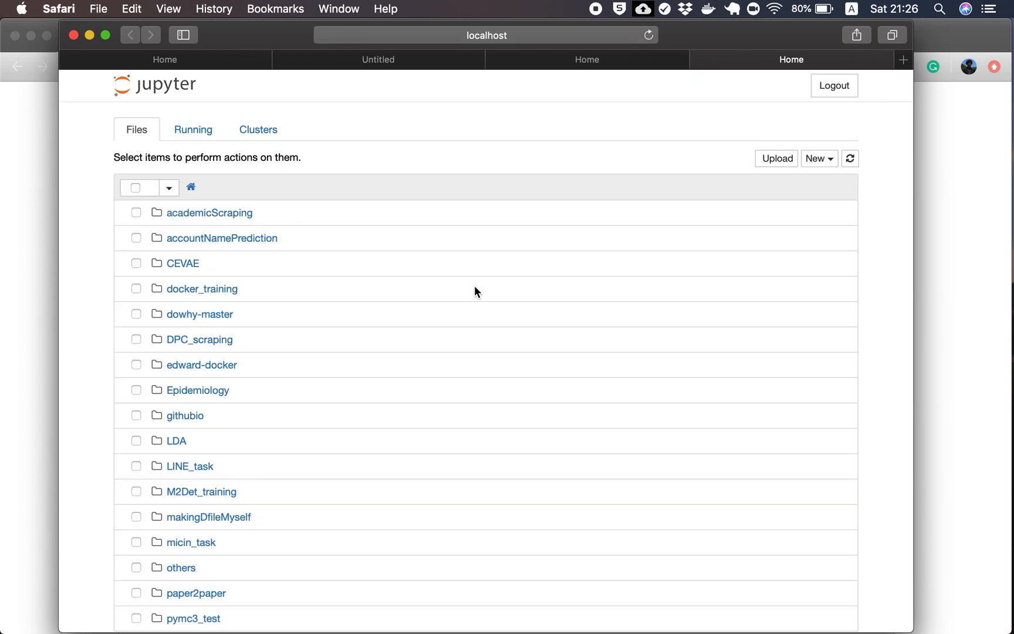
Create Untitled1 as a new Python 3 notebook, showing a 95 MB memory readout
left_click(819, 159)
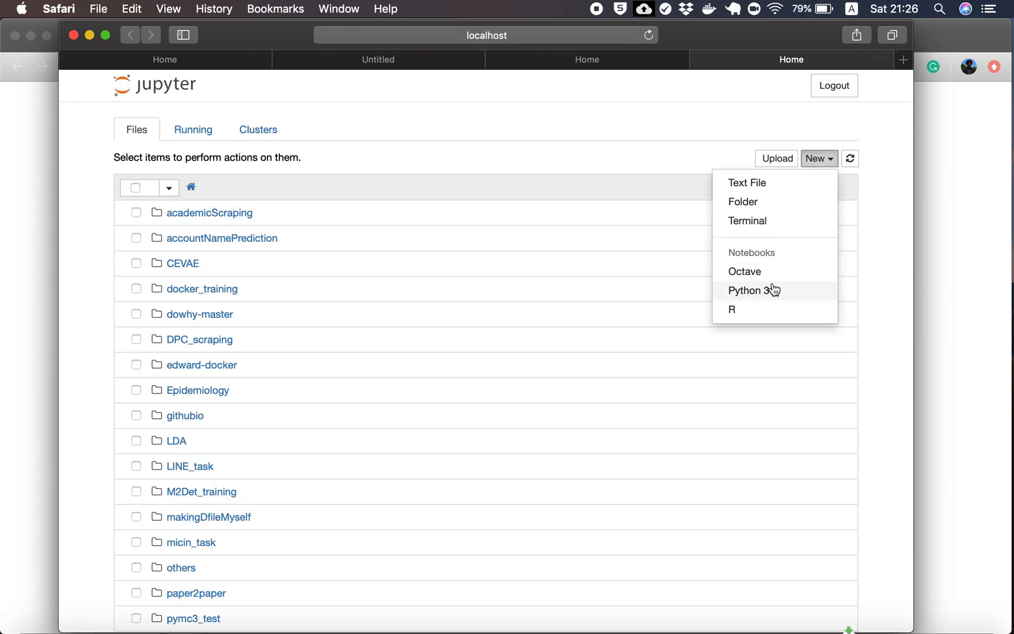
left_click(754, 289)
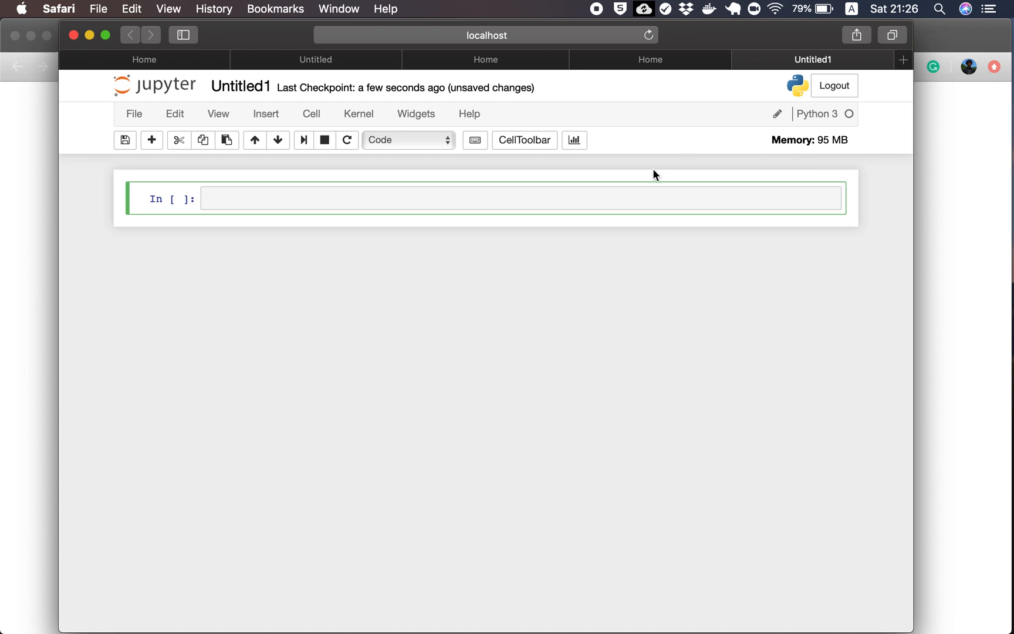
mouse_move(647, 135)
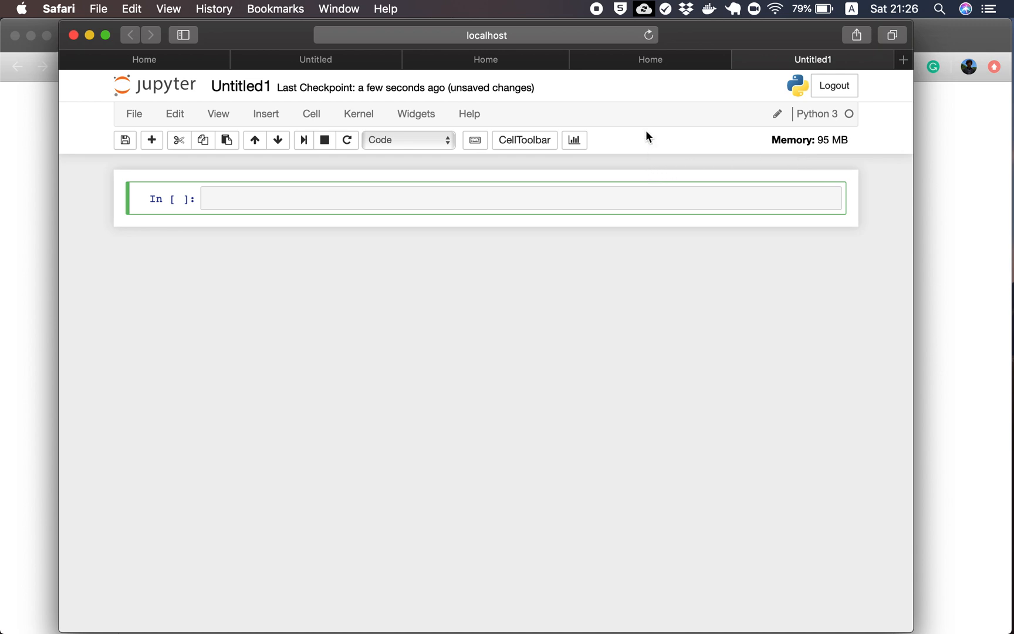